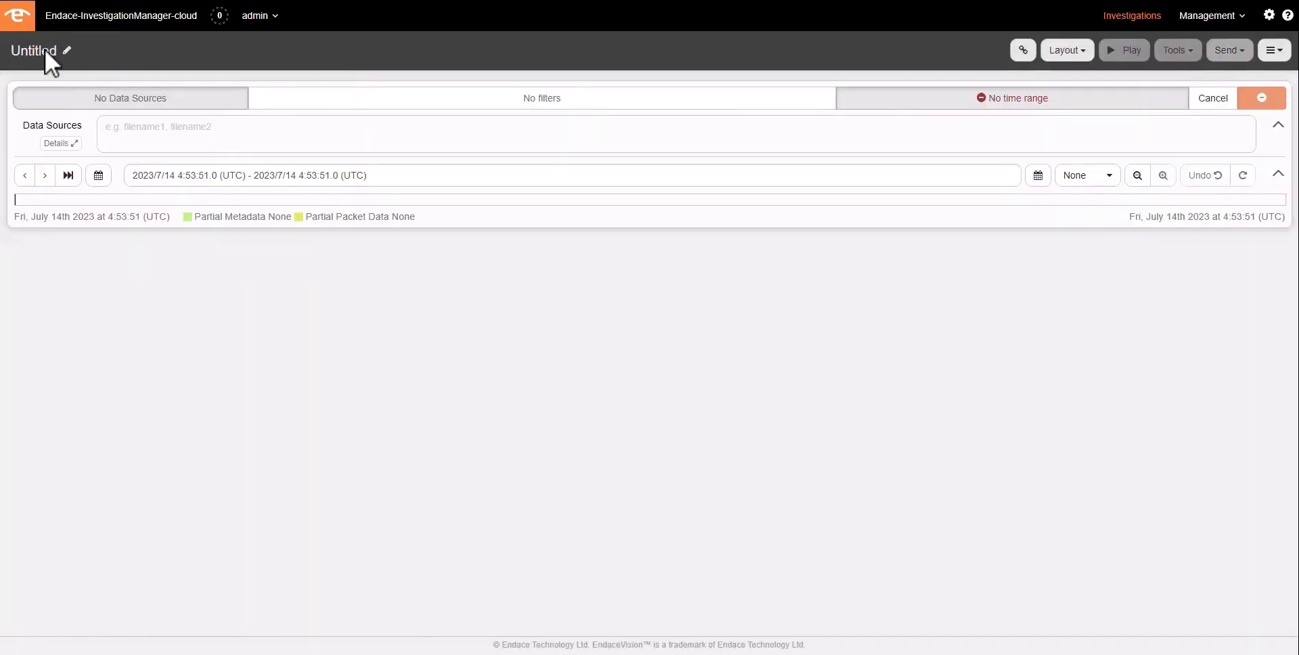
- Name the investigation 'Multi-Cloud Packet Capture Investigation'
type("M")
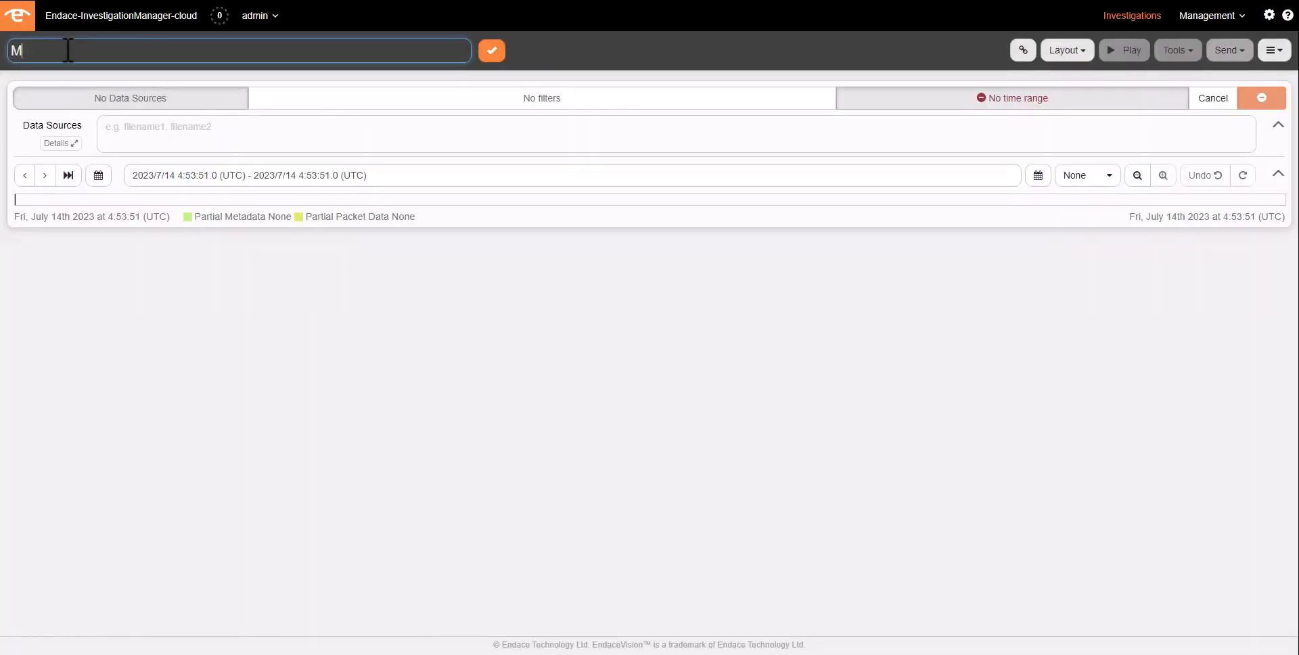
type("ulti-Cloud Packet Capture Investigation")
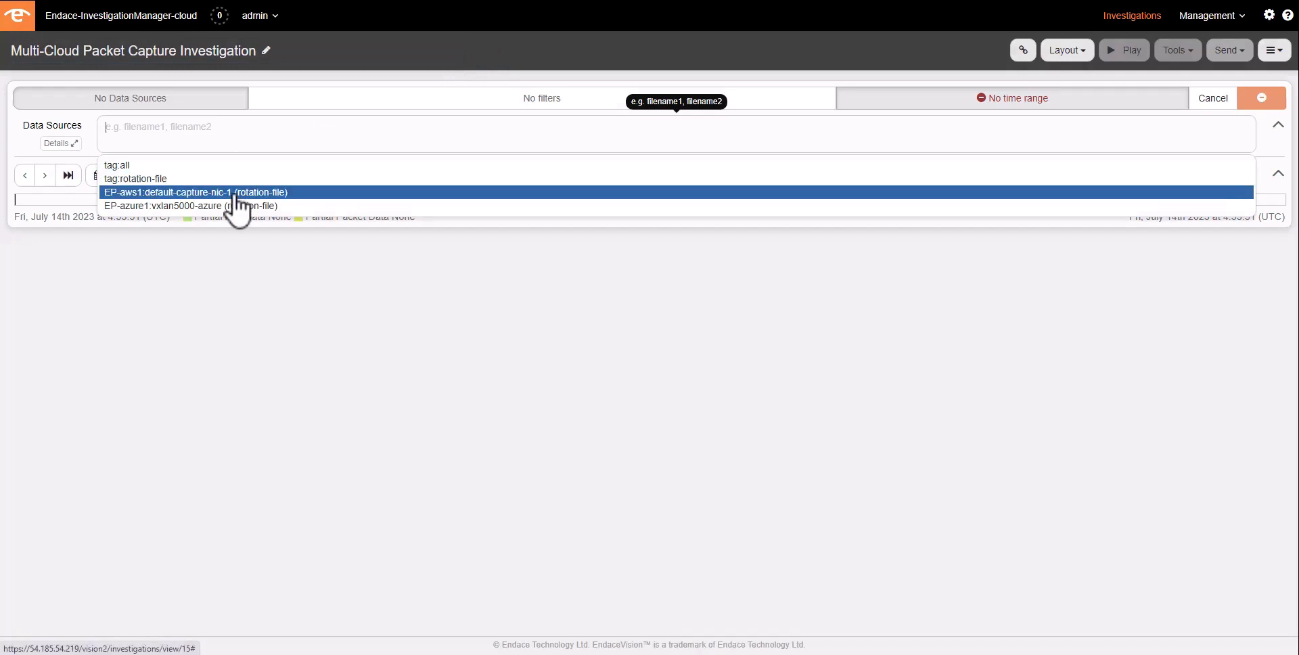
- Add the EP-aws1 and EP-azure1 captures as data sources
left_click(195, 192)
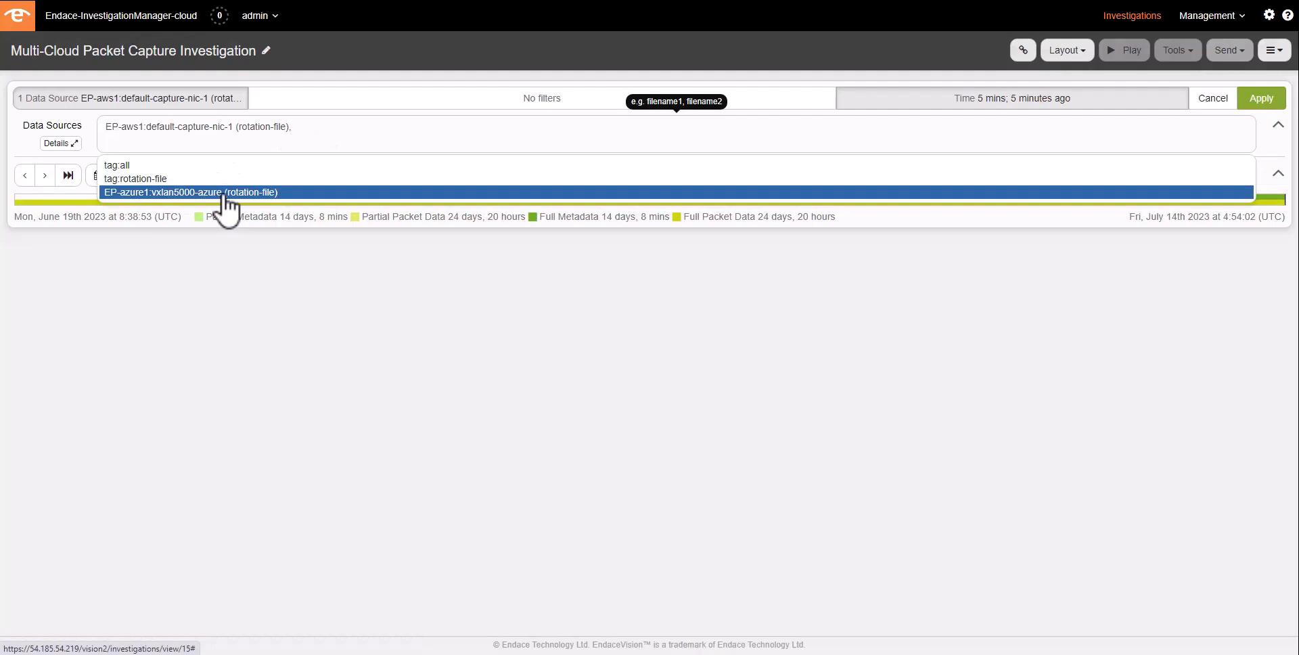
left_click(189, 191)
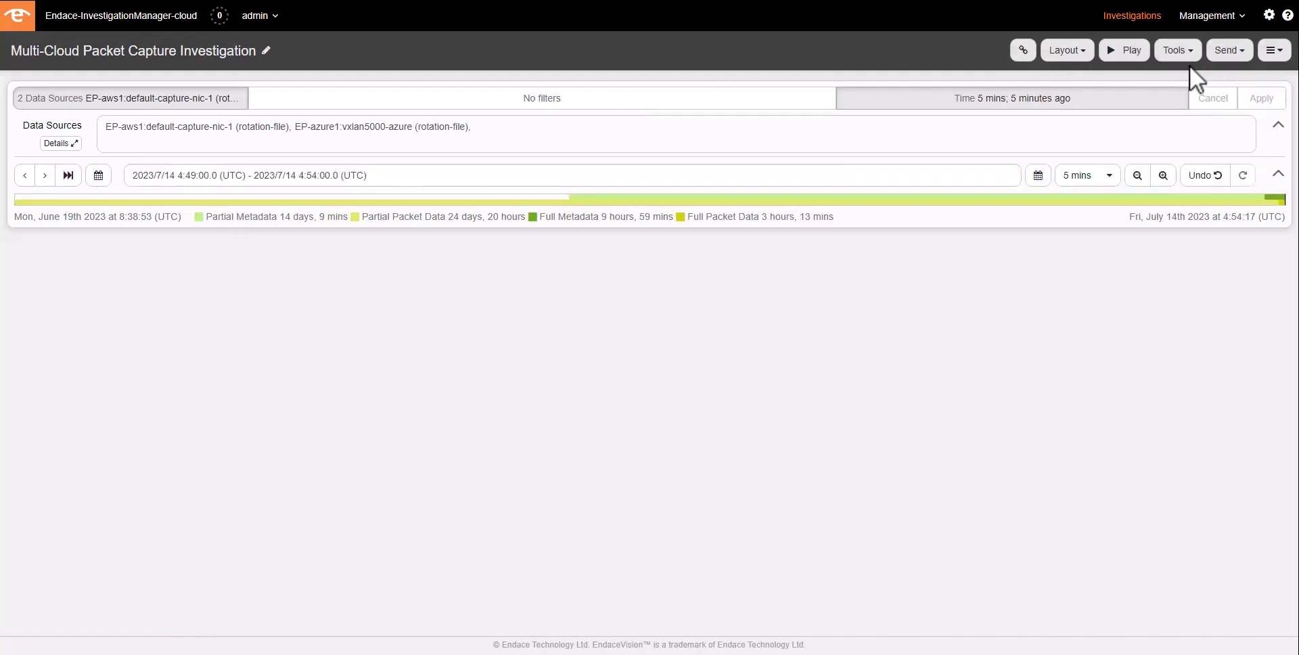
- Add a Traffic Breakdown chart grouped by data source
left_click(1176, 50)
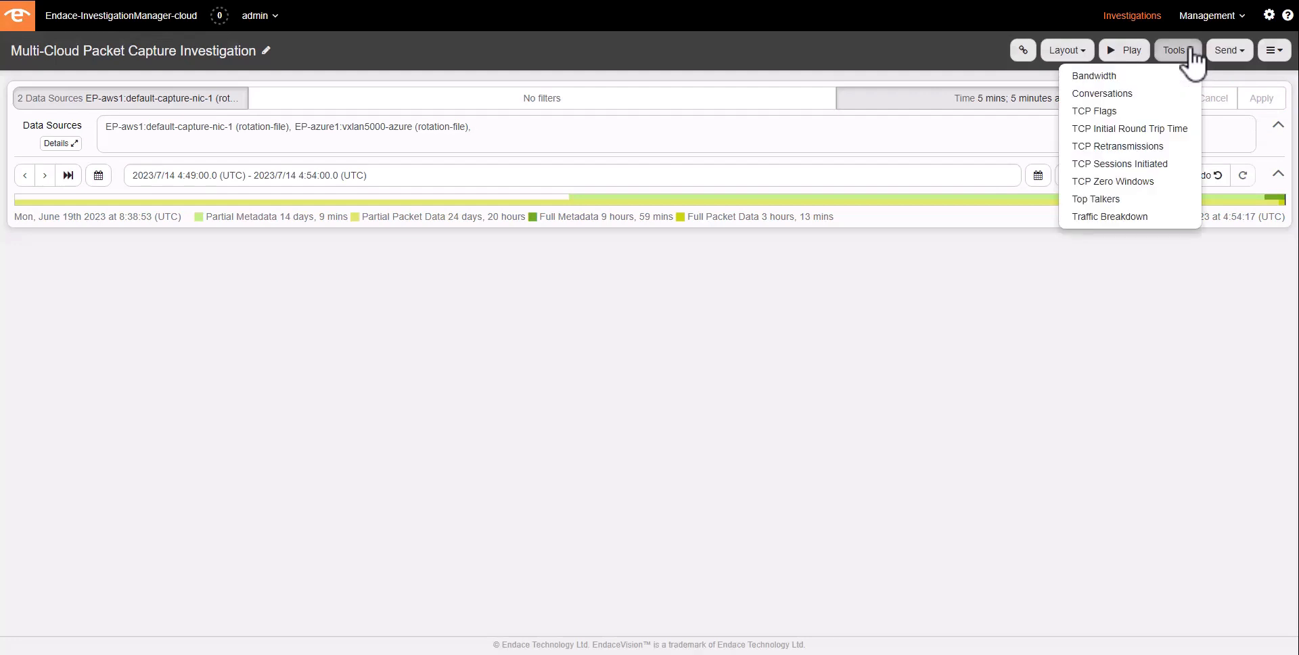
mouse_move(1108, 211)
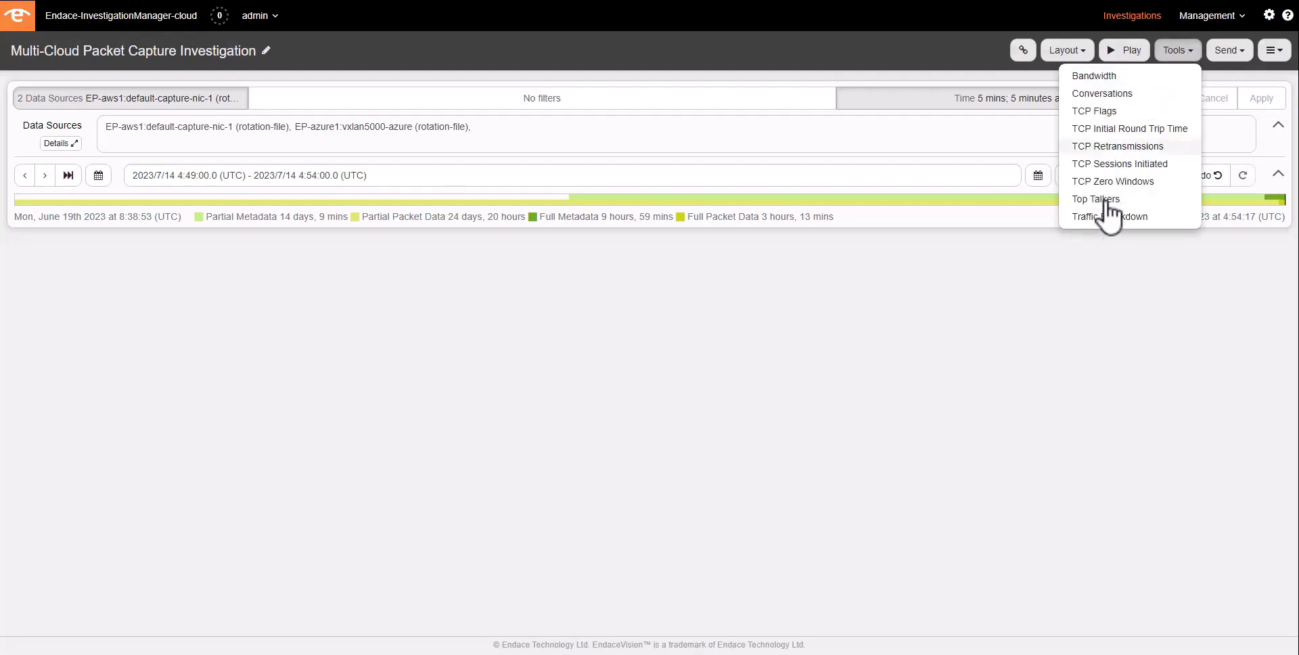
left_click(1108, 217)
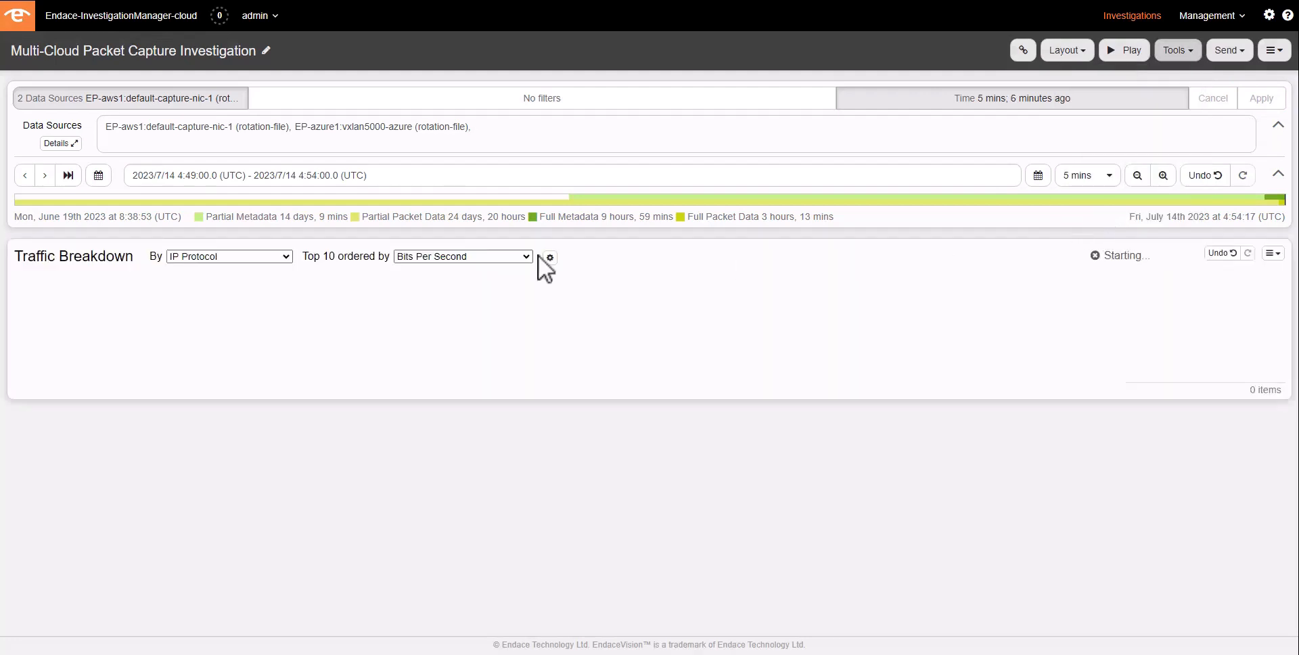
left_click(229, 256)
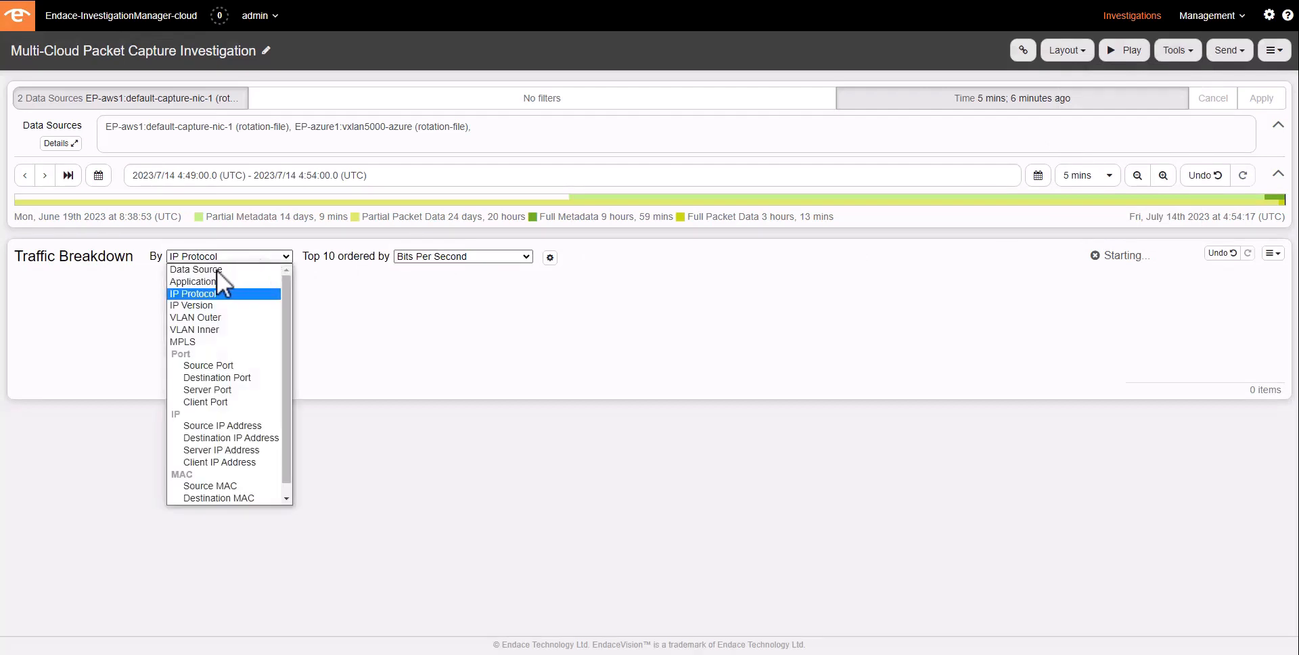
left_click(195, 270)
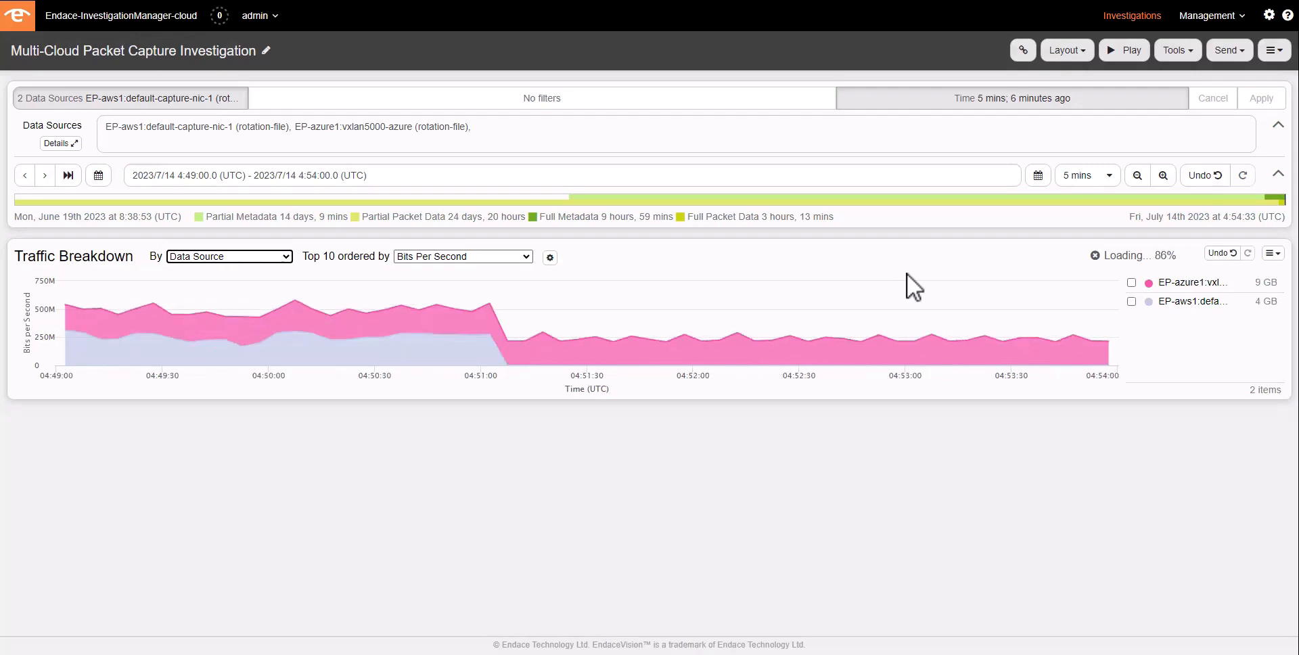
- Add a second Traffic Breakdown chart grouped by application
left_click(1175, 50)
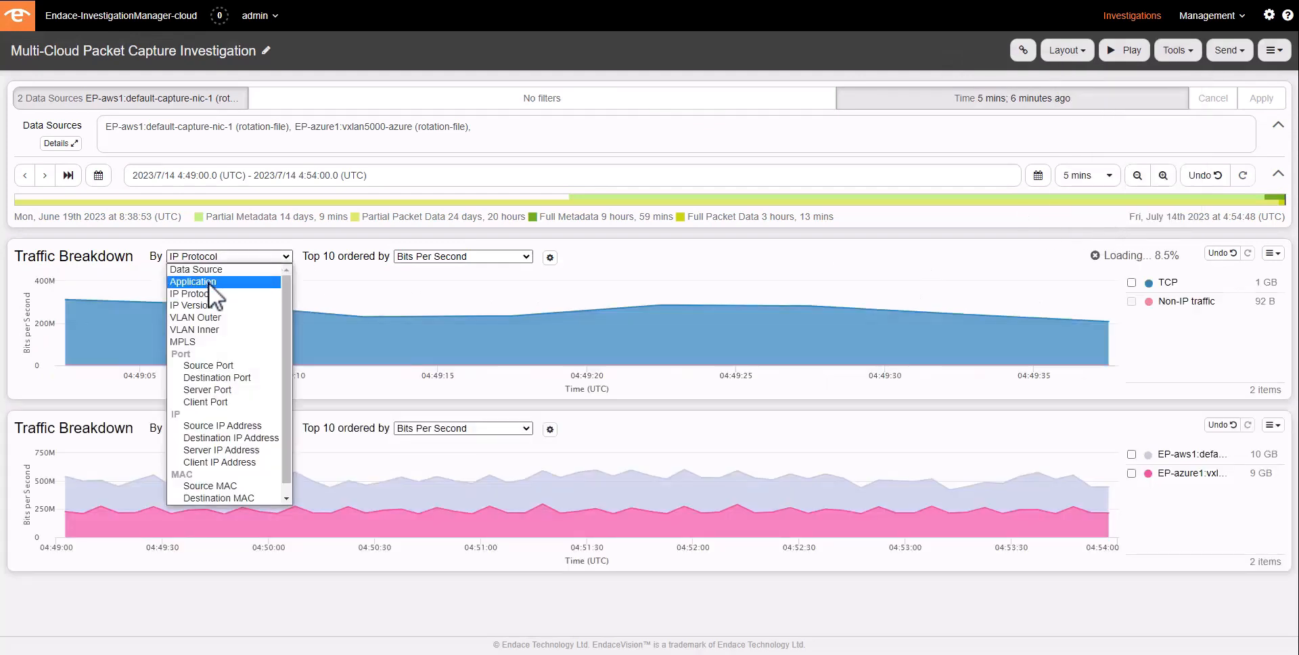
left_click(192, 280)
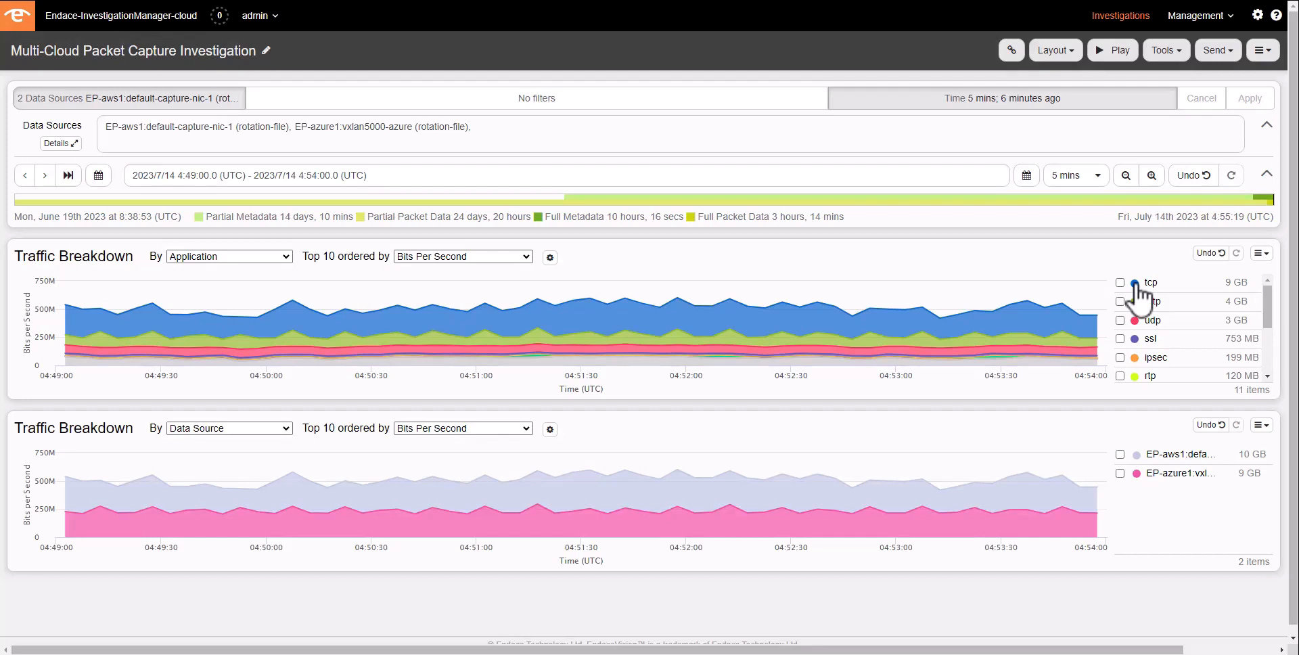
left_click(1150, 283)
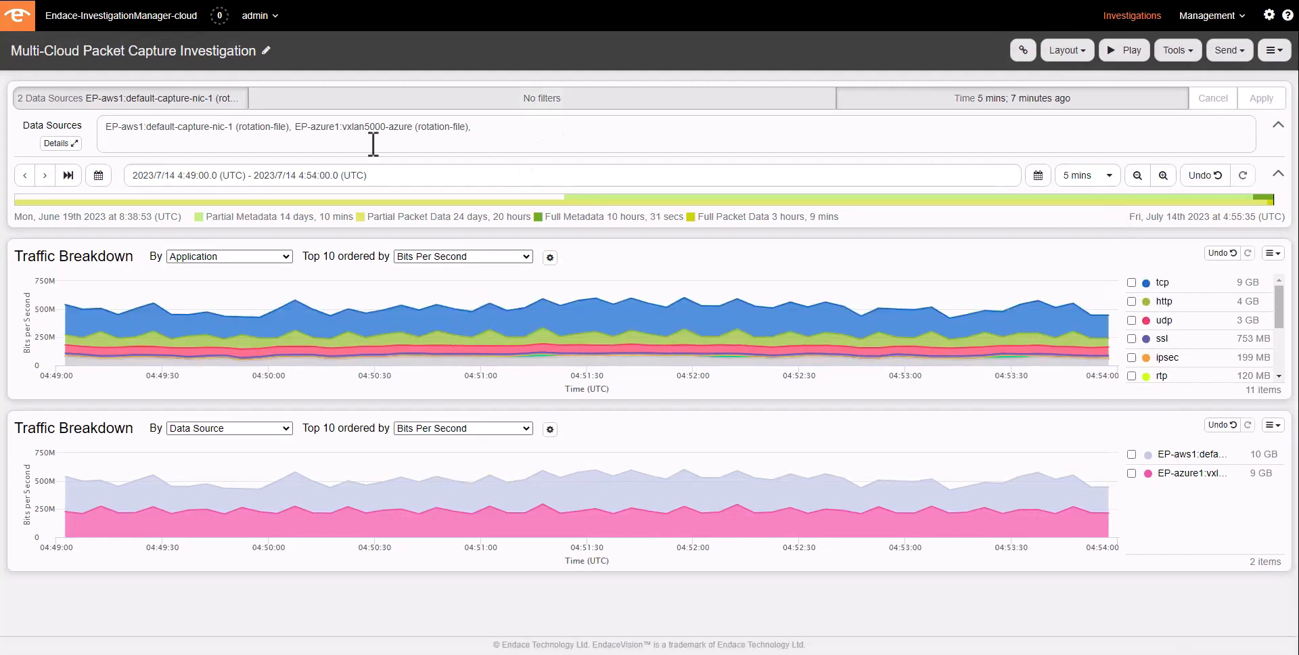
- Apply a Directionless IP filter for 172.31.1.51 and narrow the timeline to the 04:35–04:40 spike
left_click(536, 97)
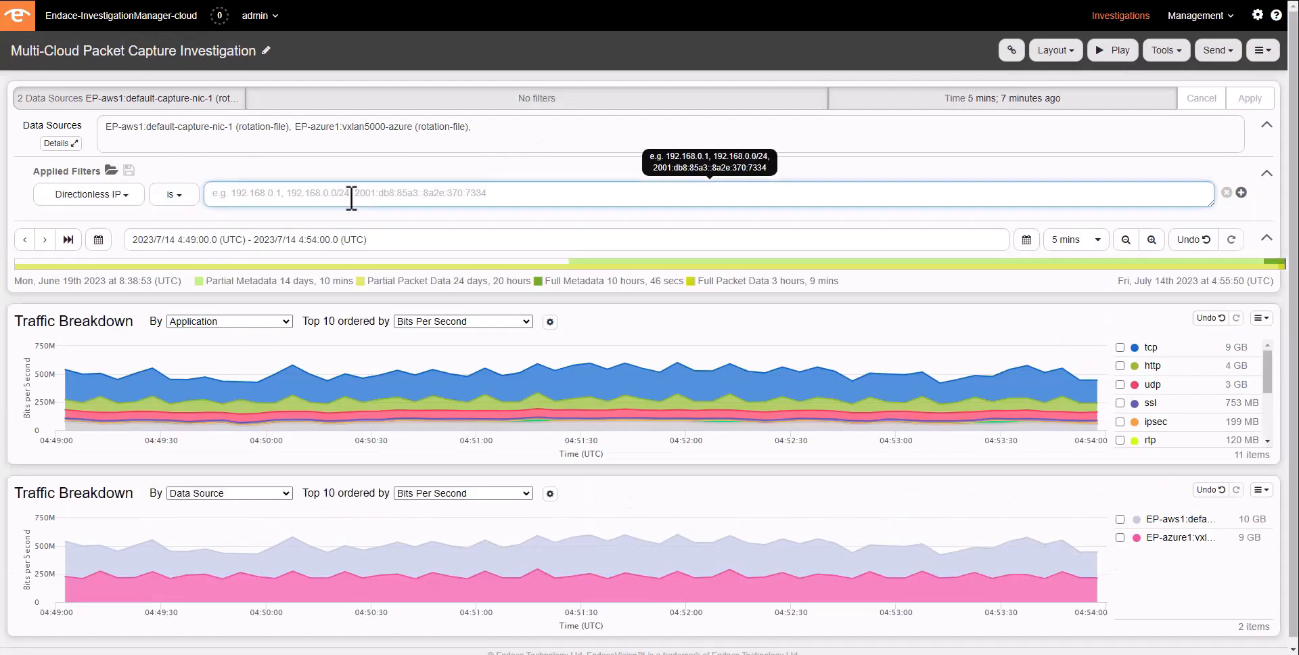
type("172.31.1.")
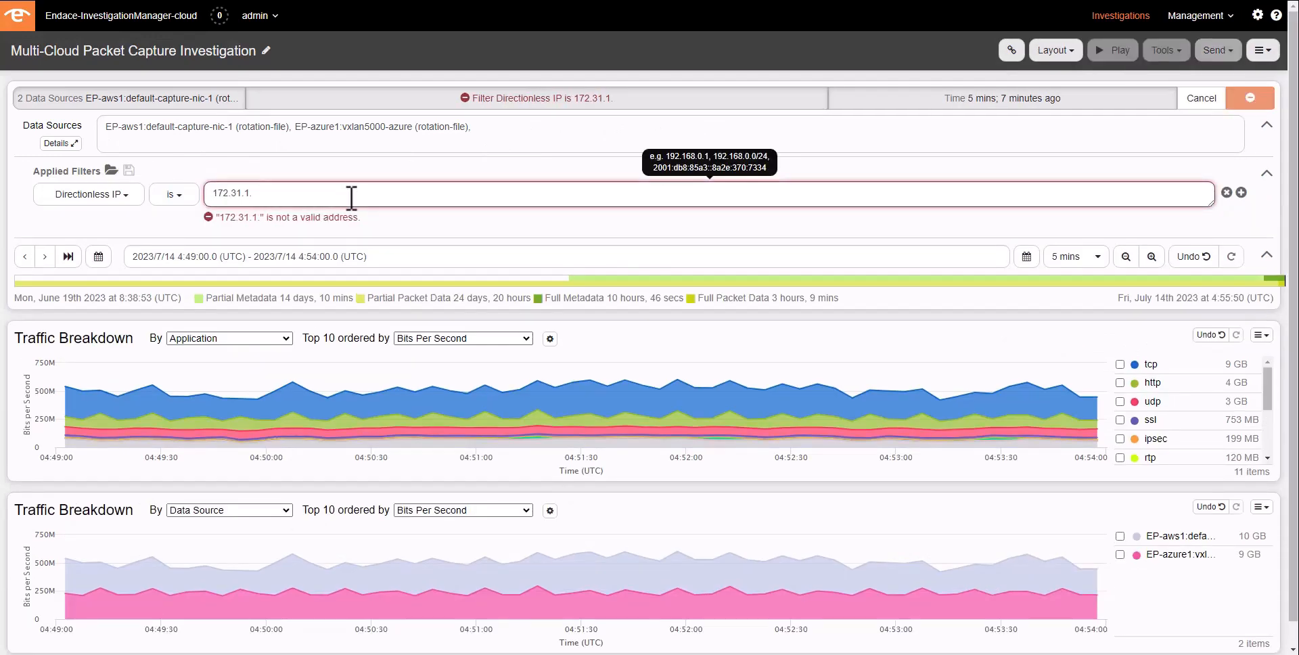
left_click(1073, 240)
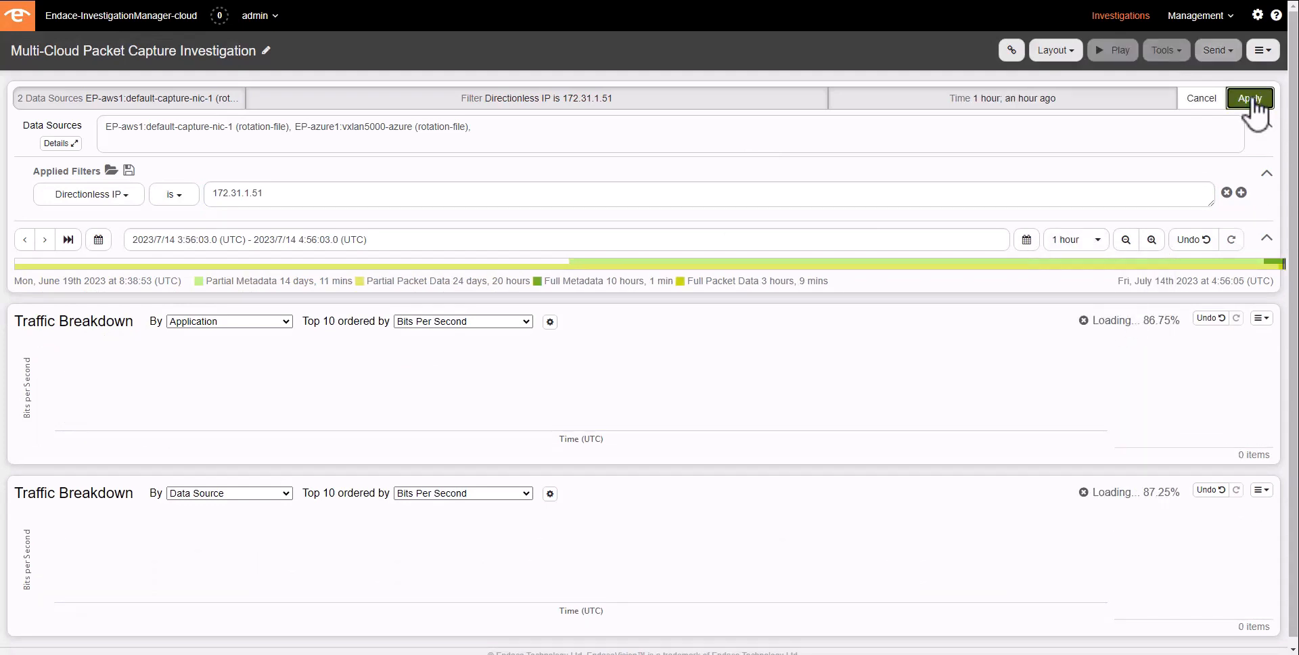
left_click(1251, 97)
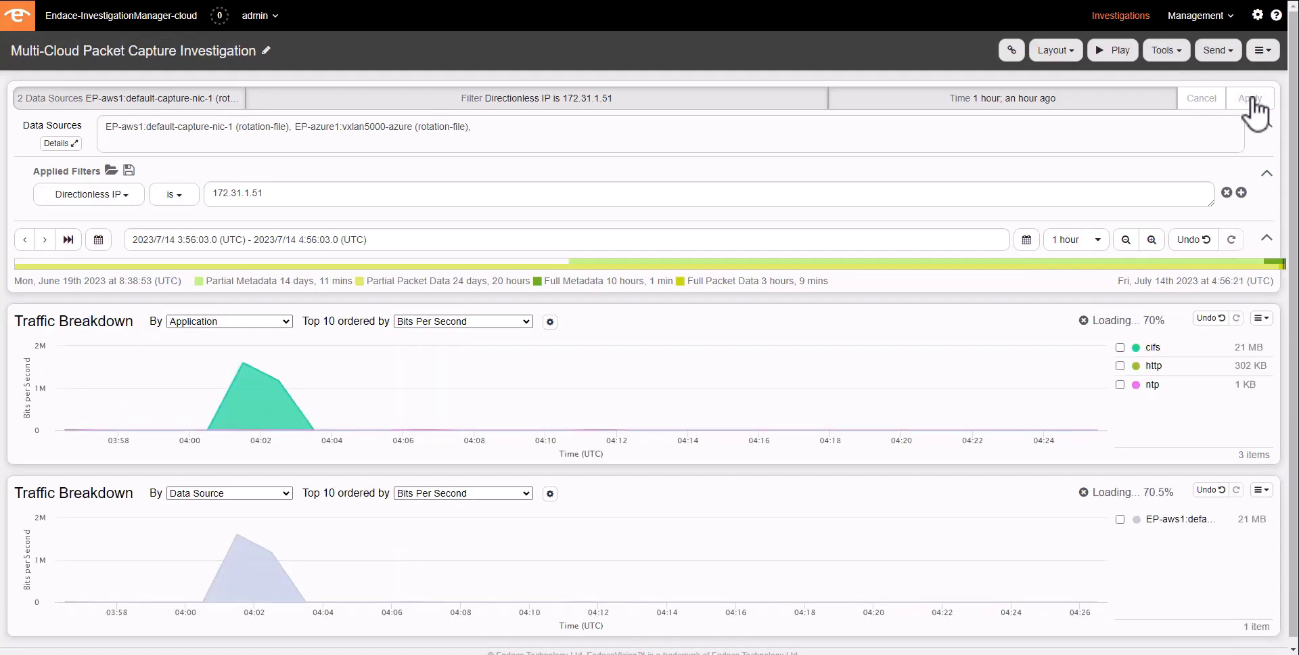
left_click(1251, 97)
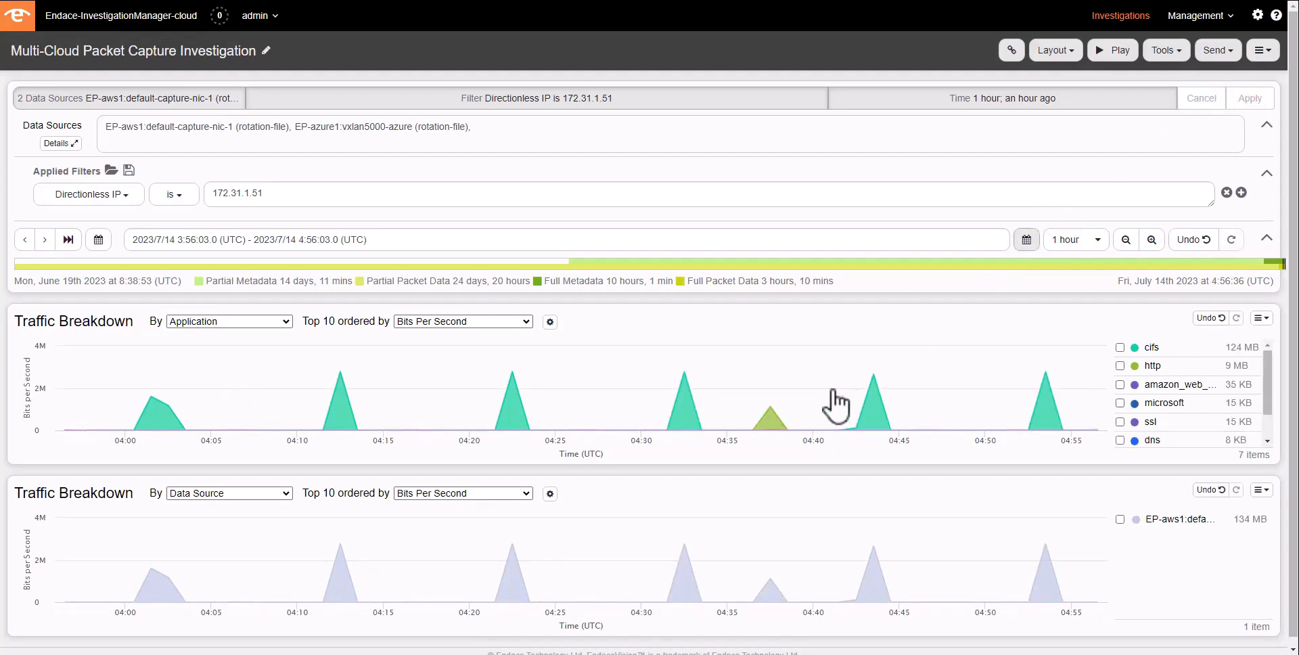
mouse_move(812, 398)
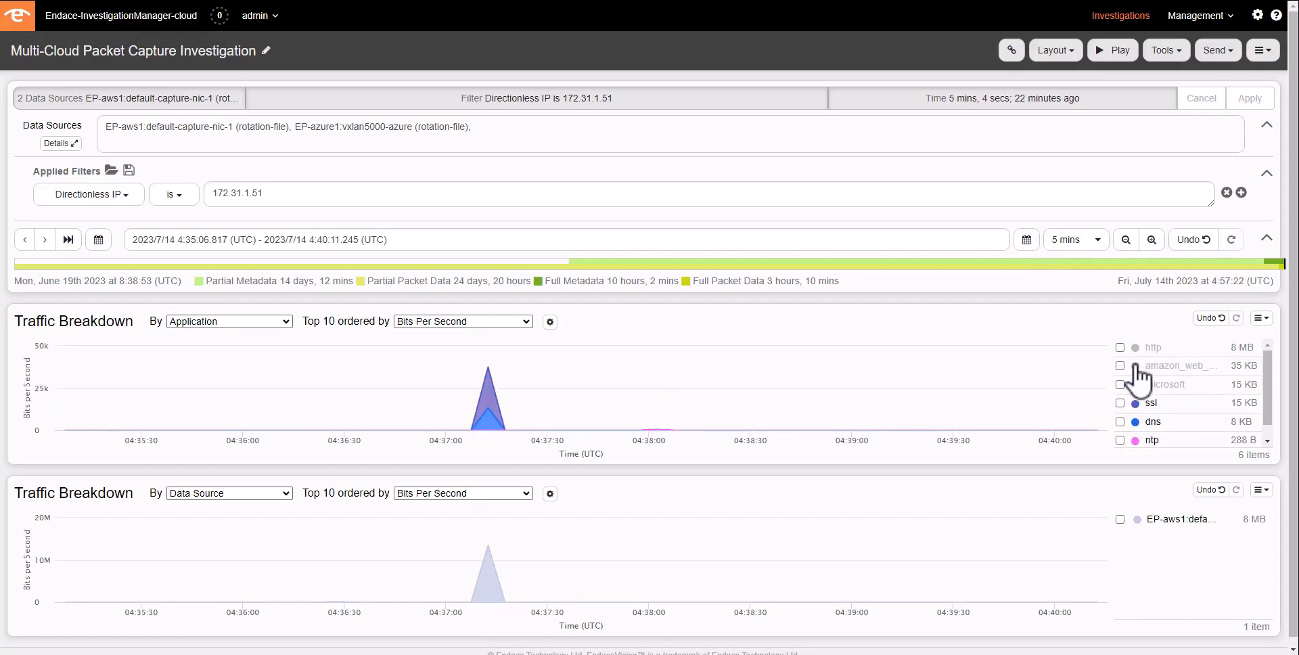
- Add a Conversations table for 172.31.1.51 and launch the filtered packets in Wireshark
left_click(1165, 50)
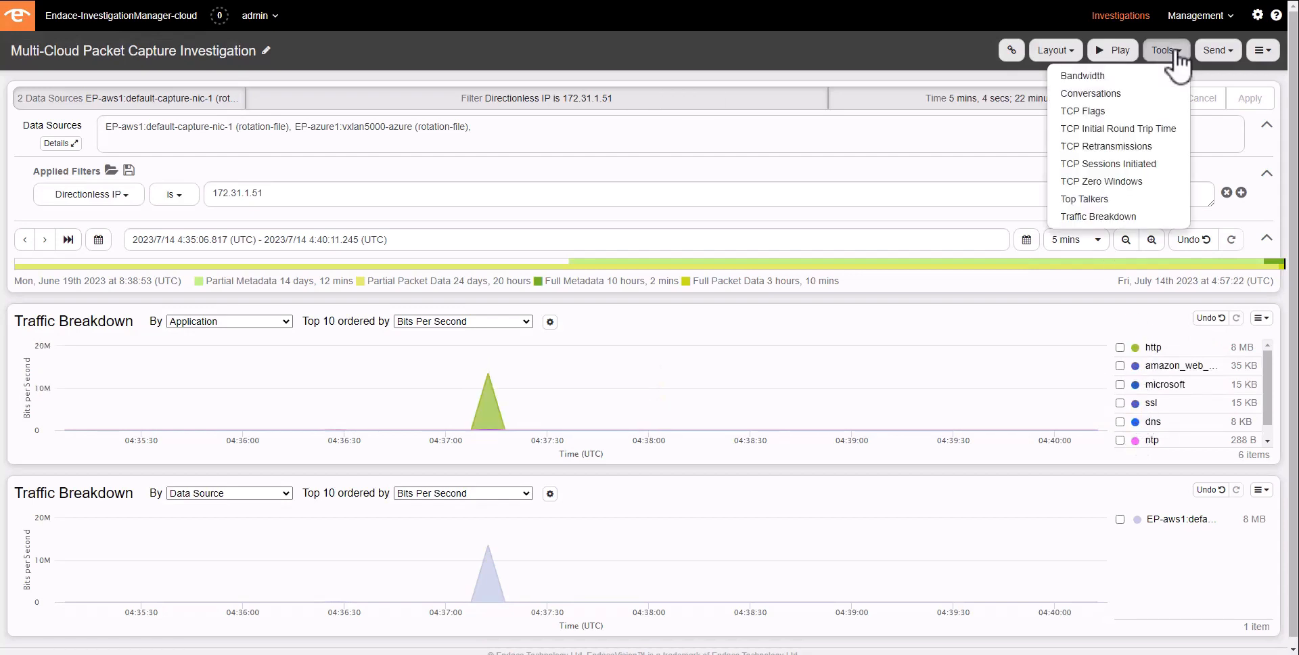
left_click(1091, 94)
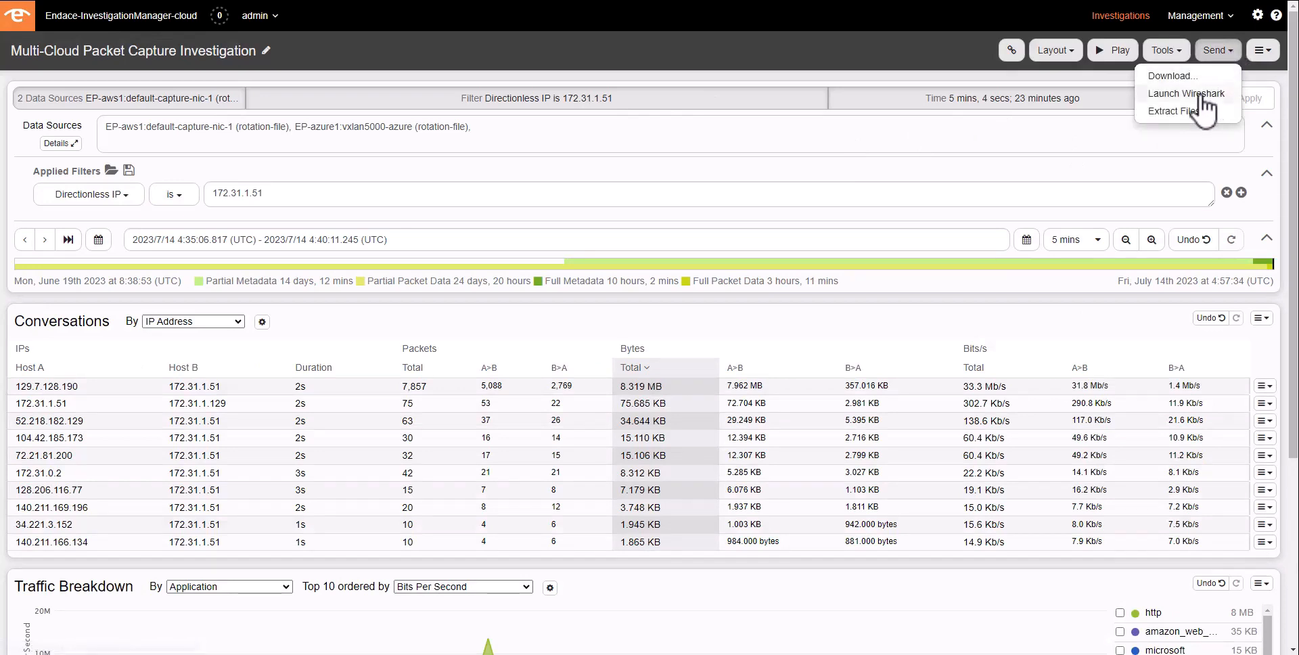
left_click(1187, 94)
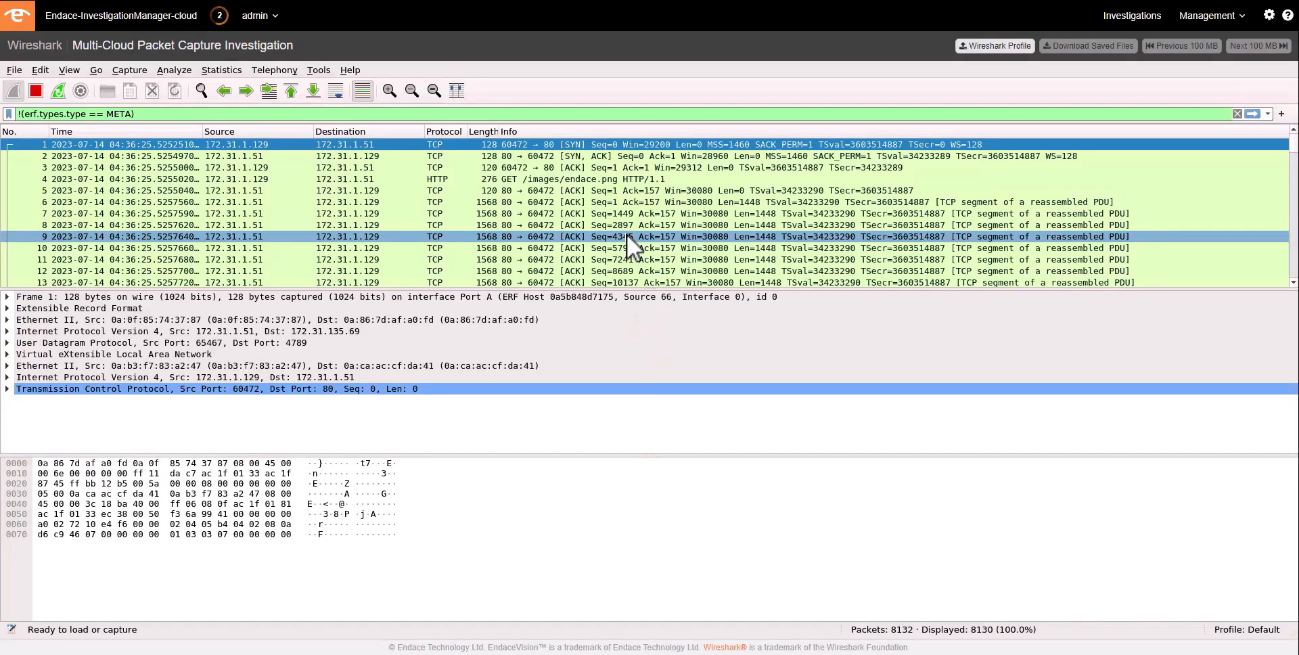
- Inspect the first TCP packet's details in Wireshark before returning to the investigation
left_click(538, 191)
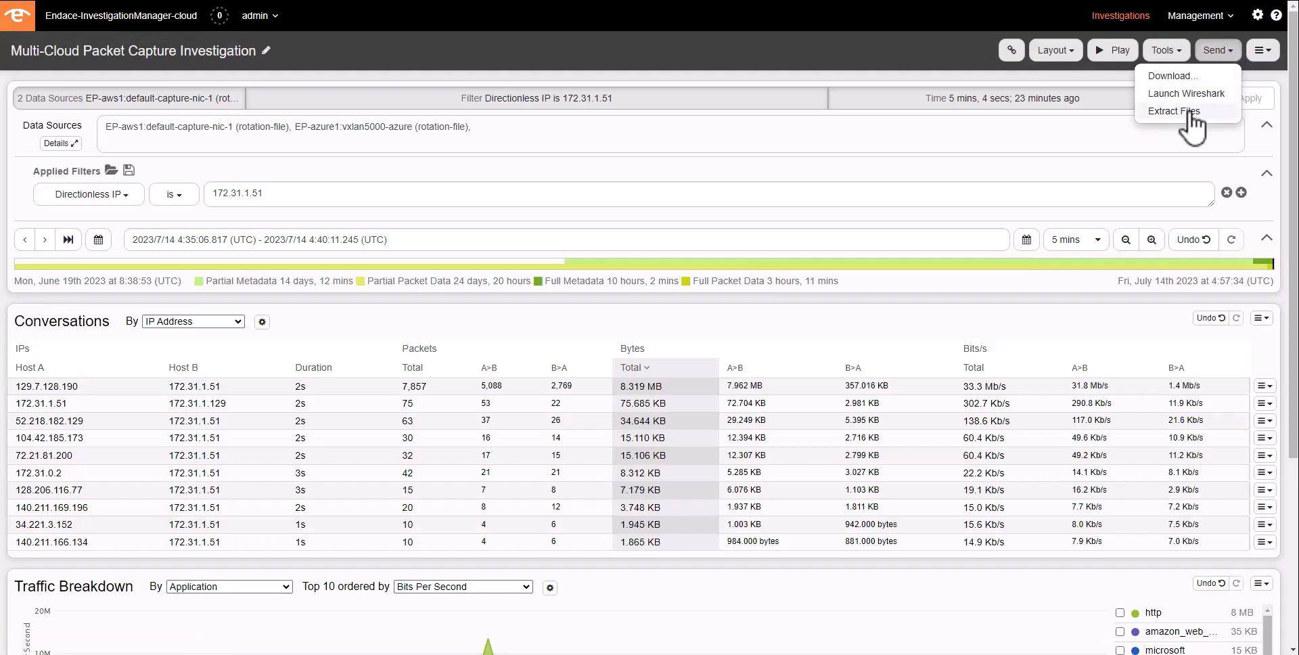
- Extract files from the filtered traffic and download all three as one ZIP archive
left_click(1174, 111)
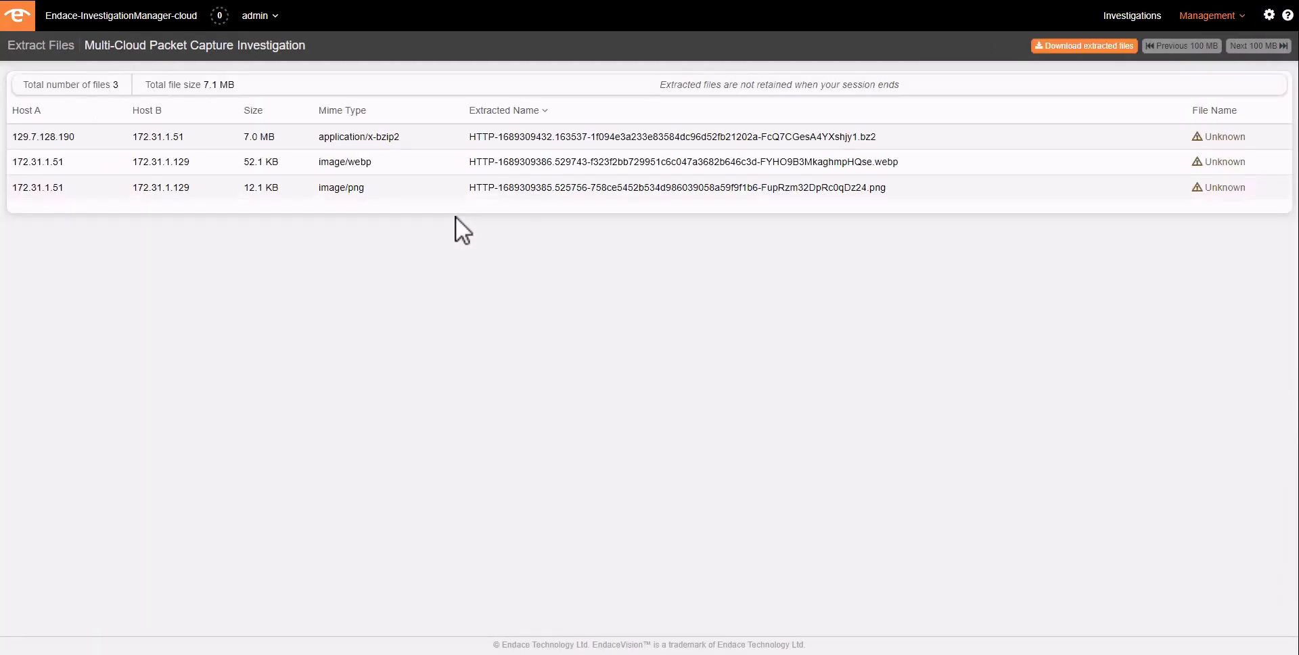
mouse_move(1000, 147)
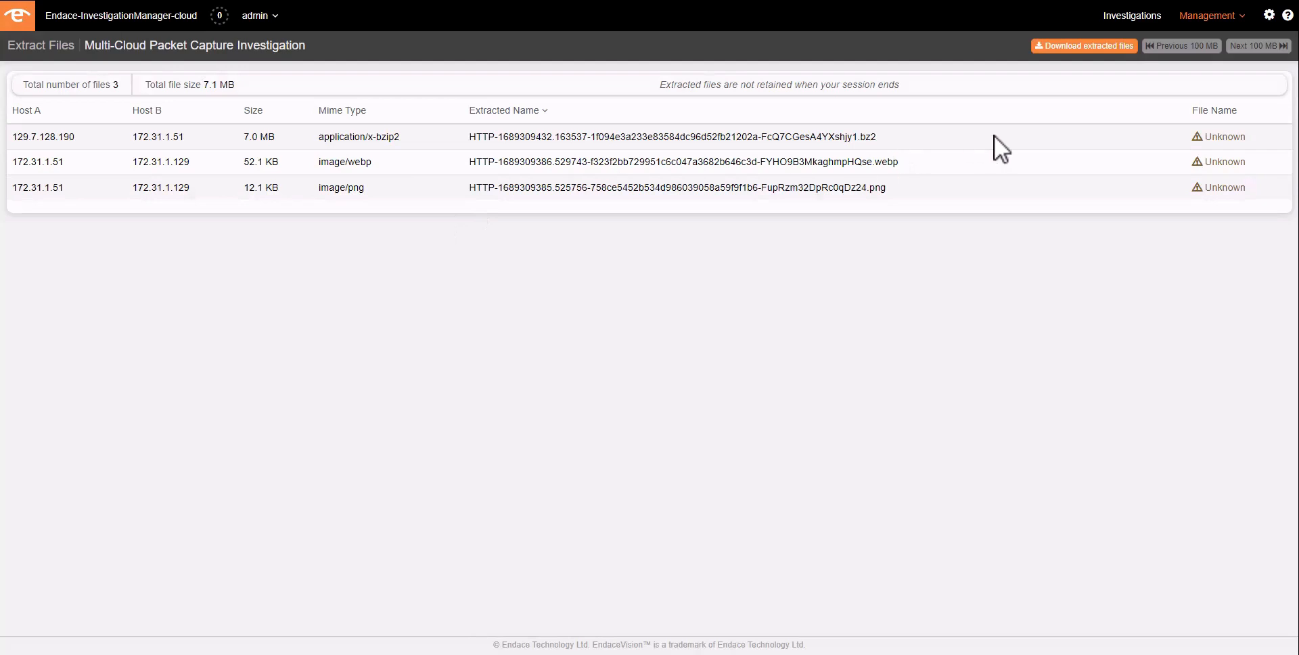
mouse_move(1084, 46)
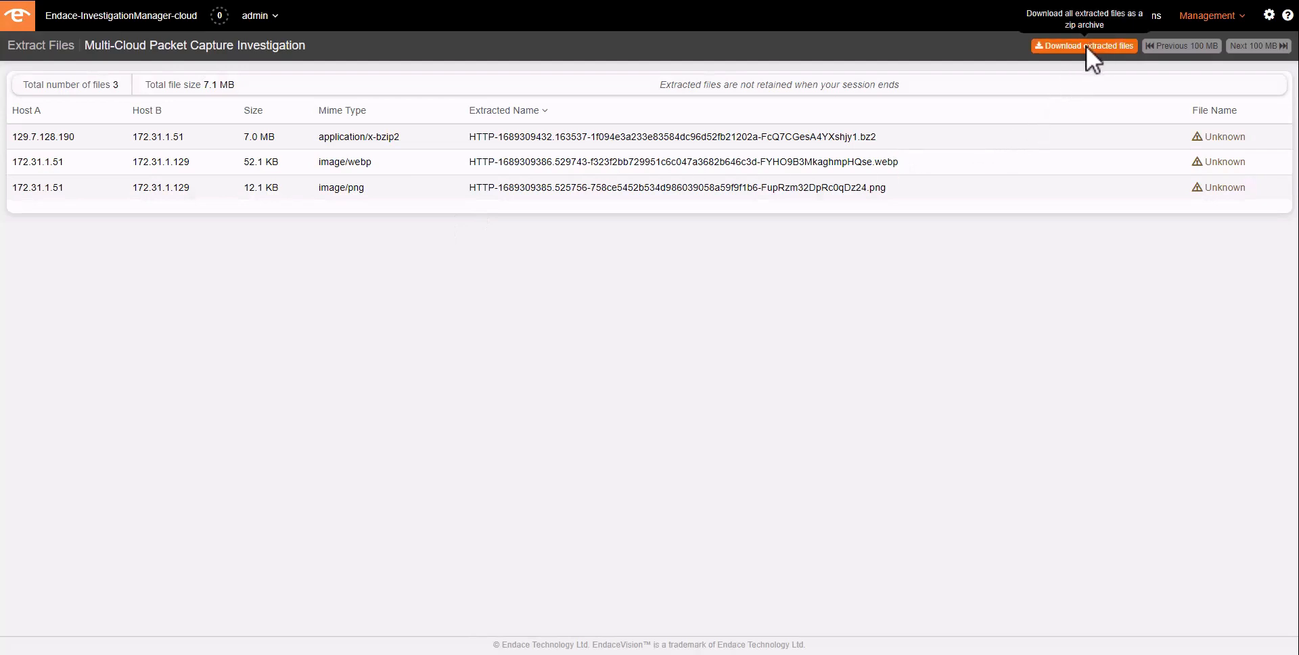
left_click(1084, 46)
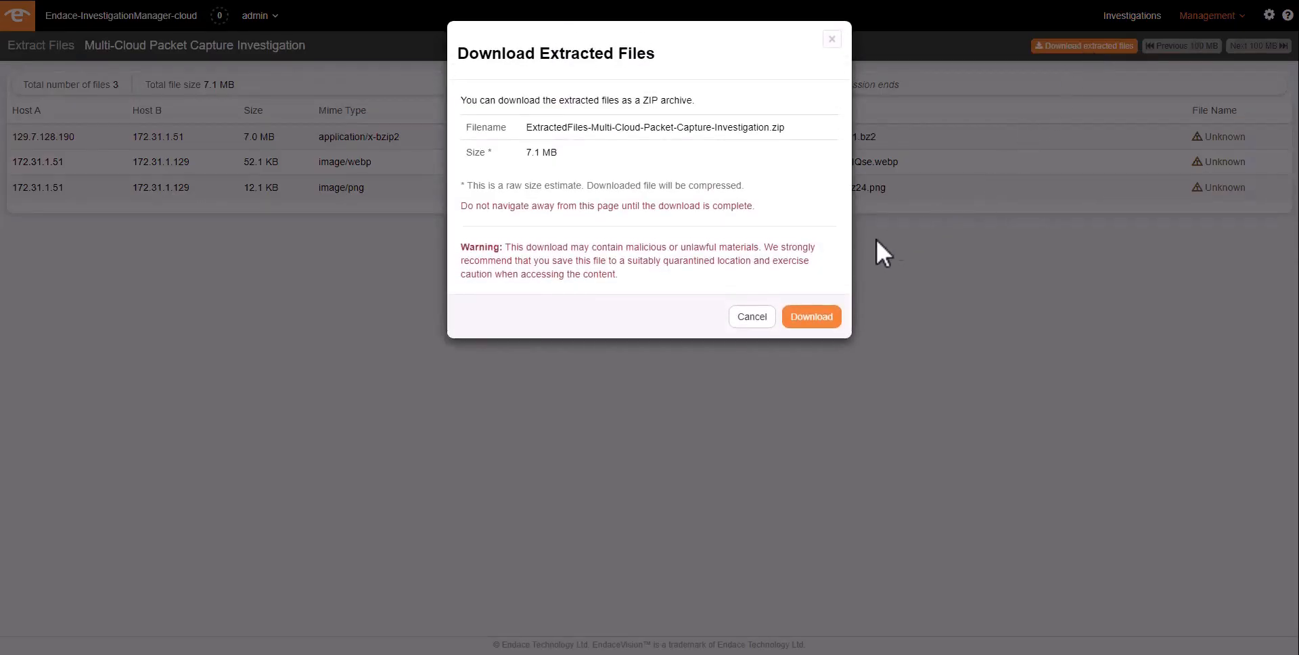
left_click(810, 316)
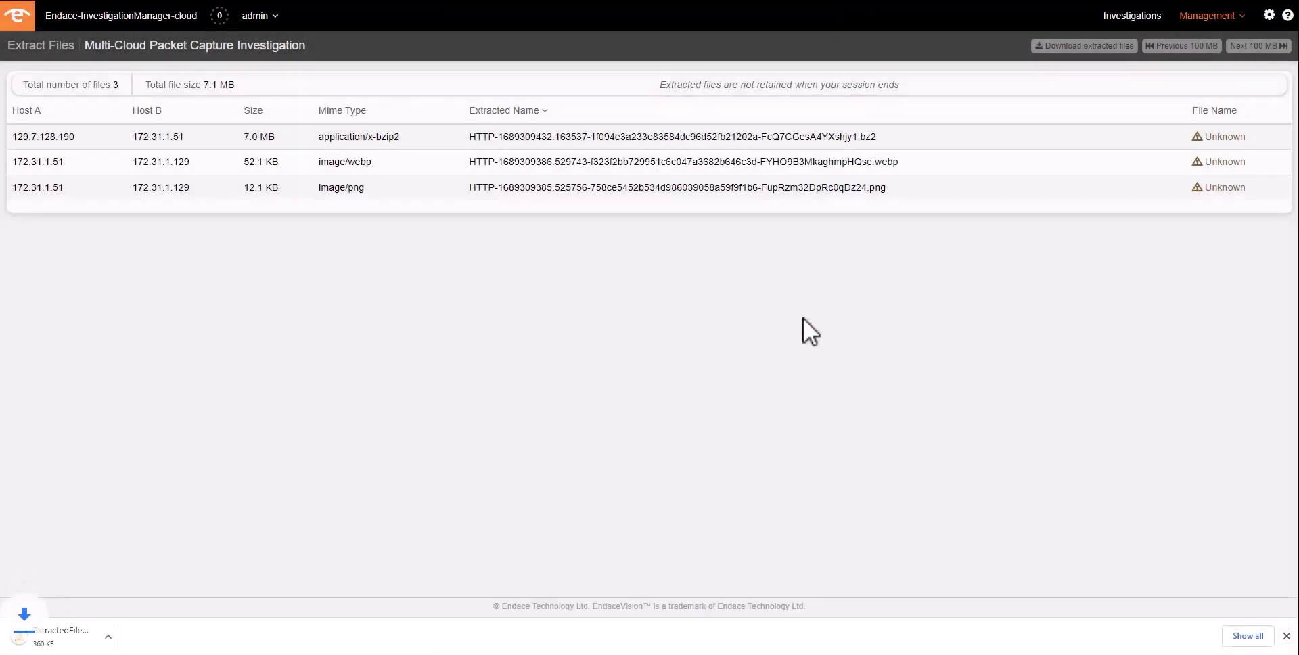
left_click(1083, 46)
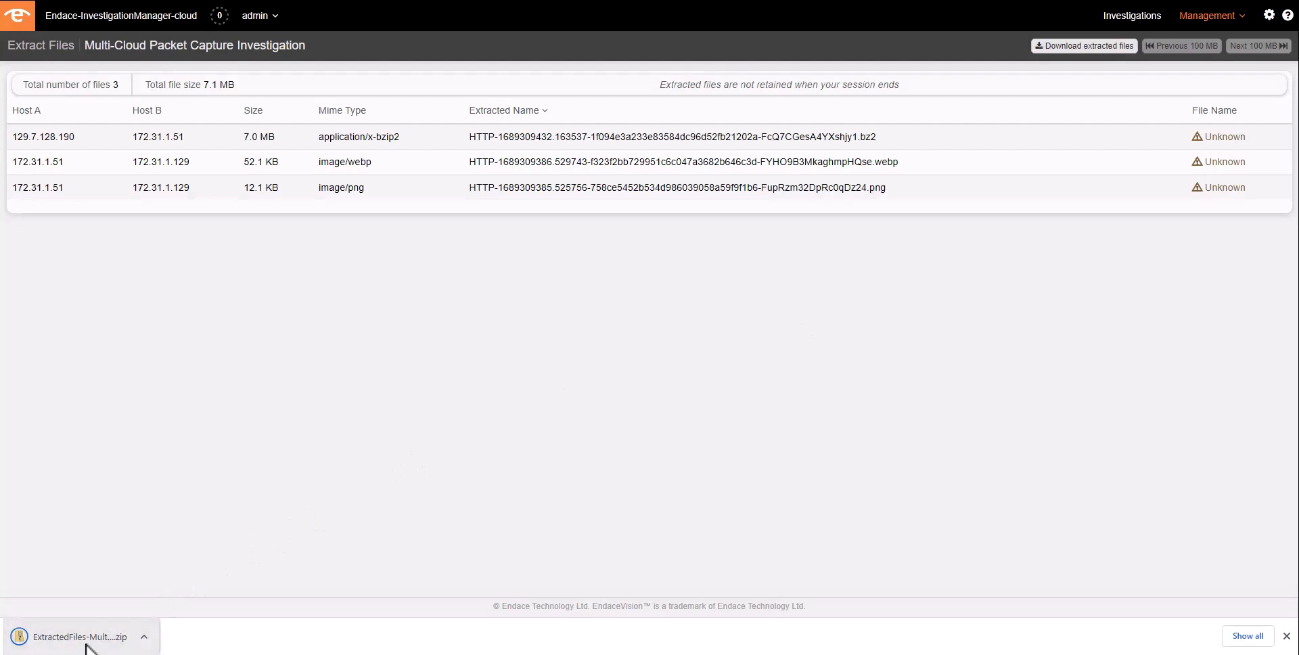
- Open the downloaded ZIP's inner results folder and review the http and ntp log files
left_click(79, 637)
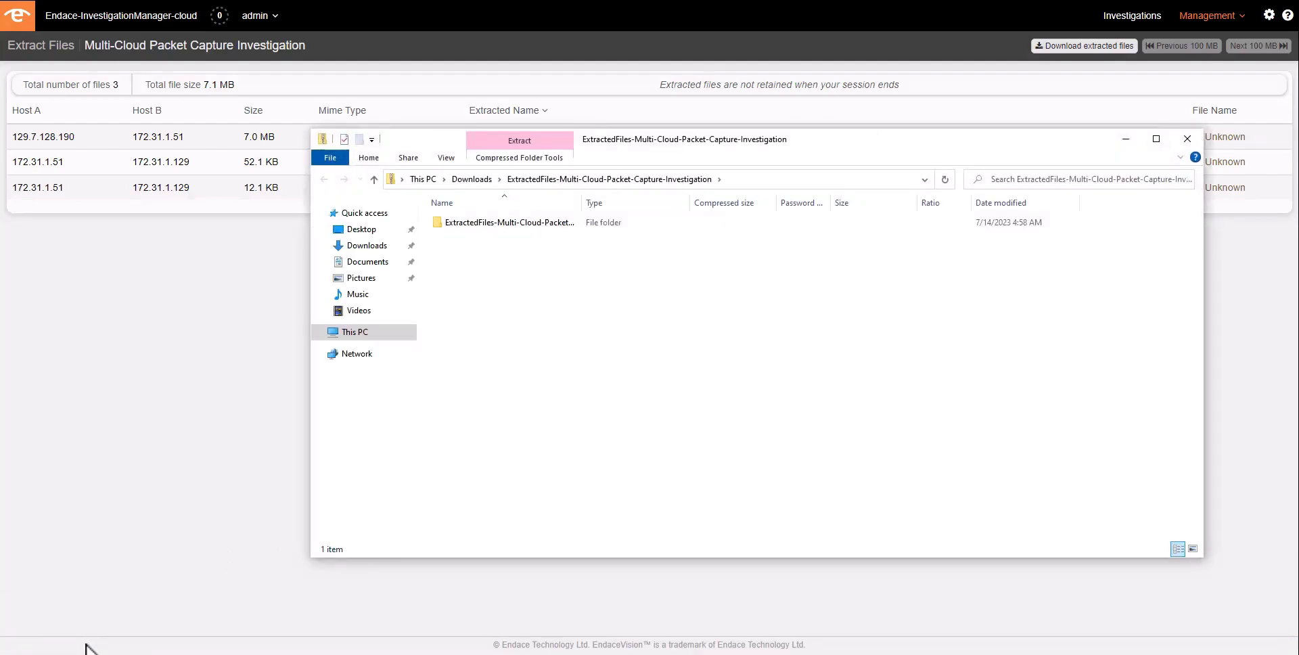
mouse_move(192, 622)
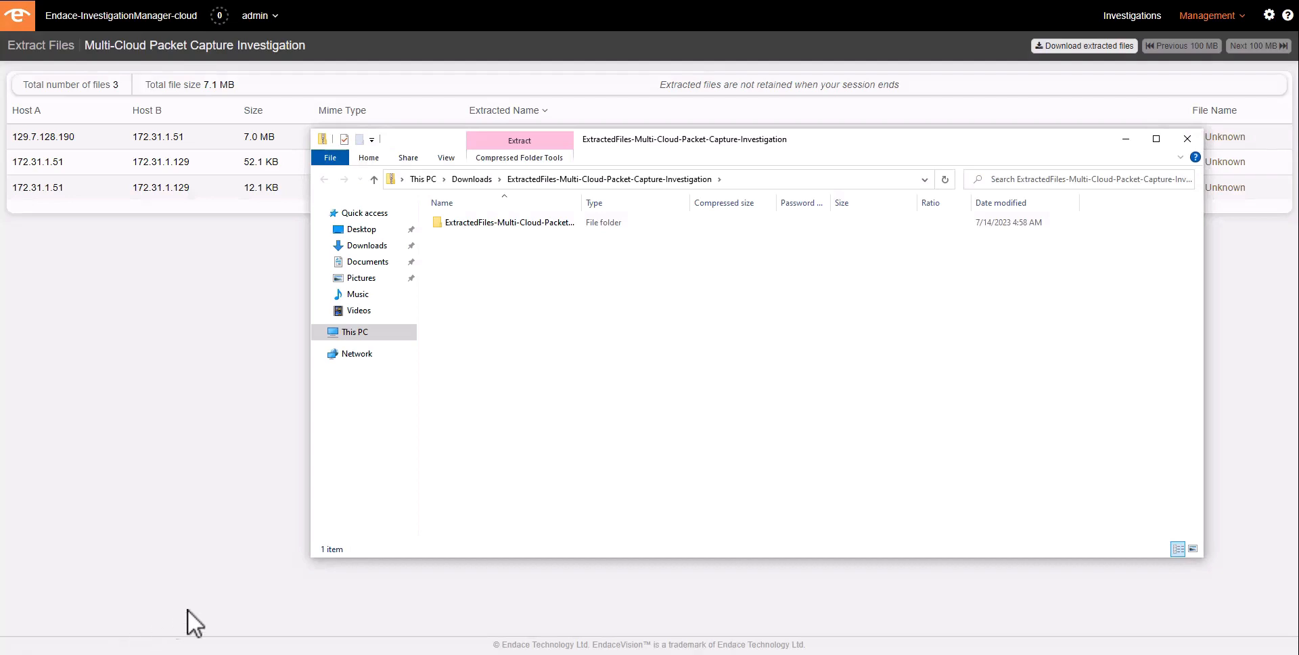
left_click(507, 222)
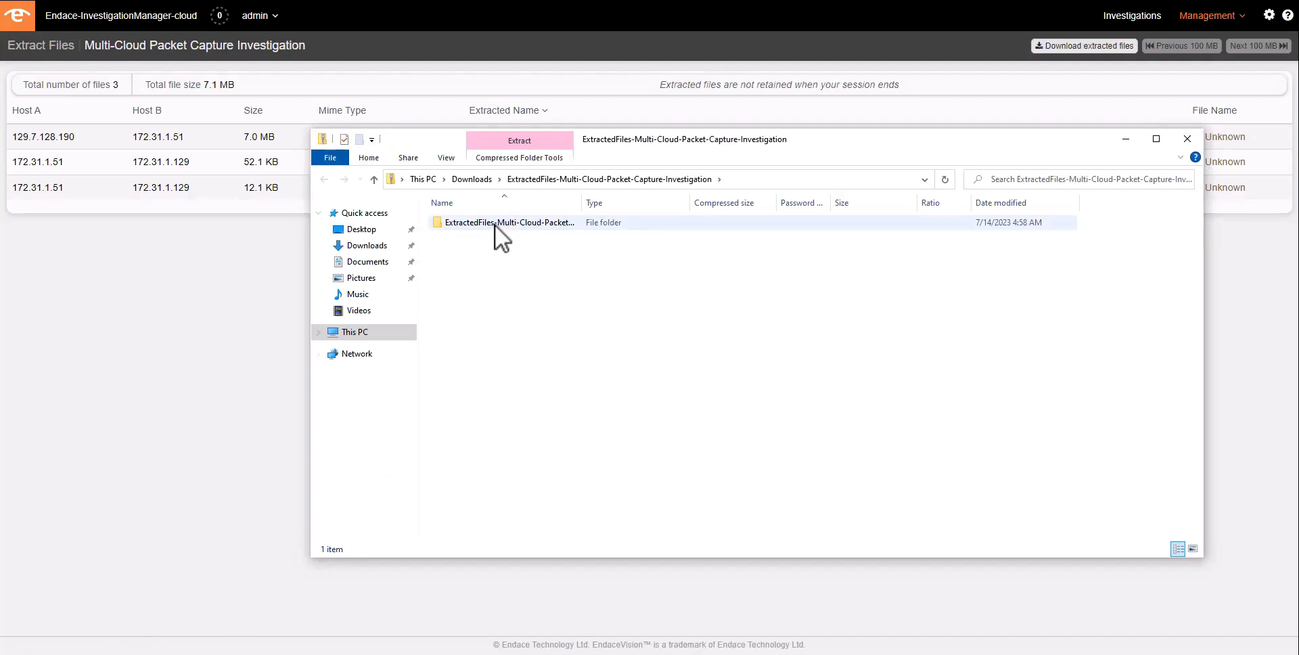
double_click(509, 222)
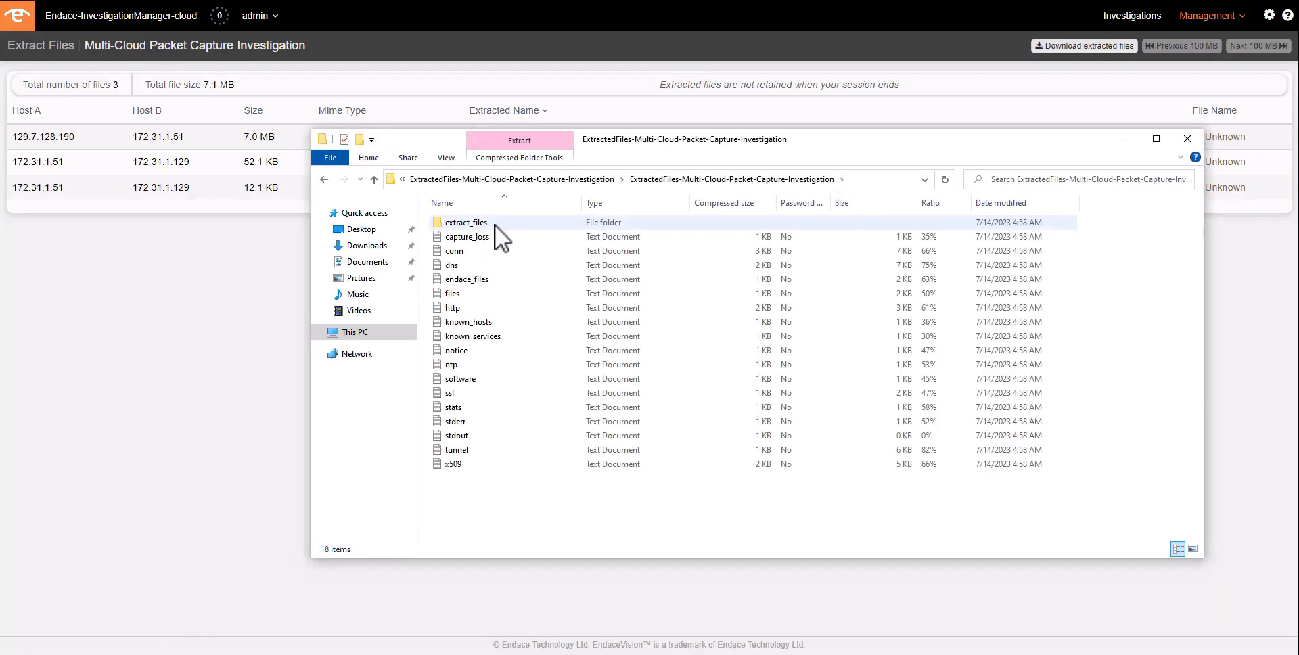
left_click(452, 307)
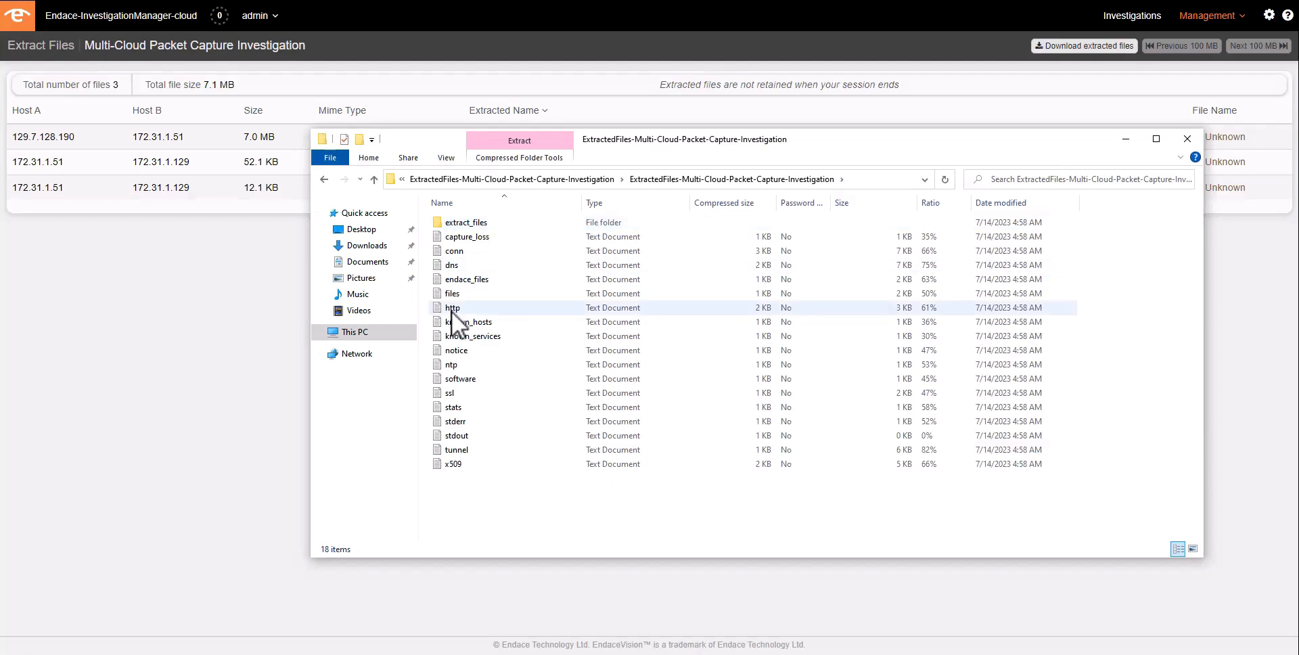
left_click(452, 307)
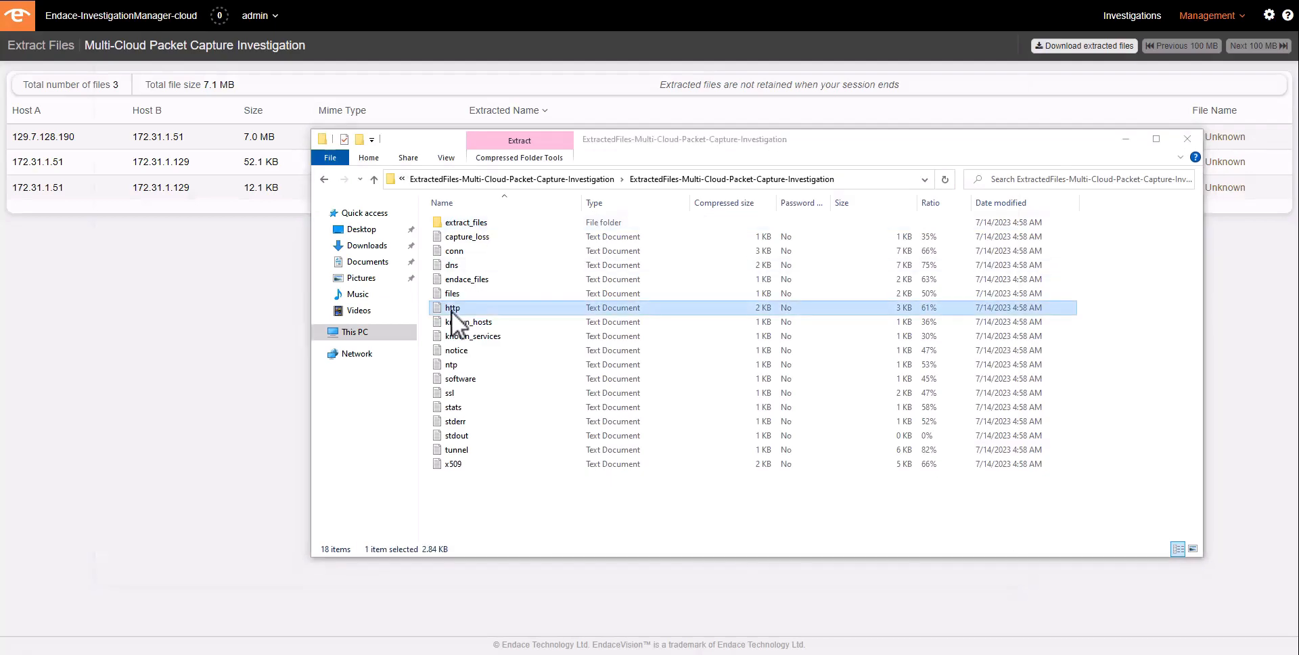
left_click(452, 364)
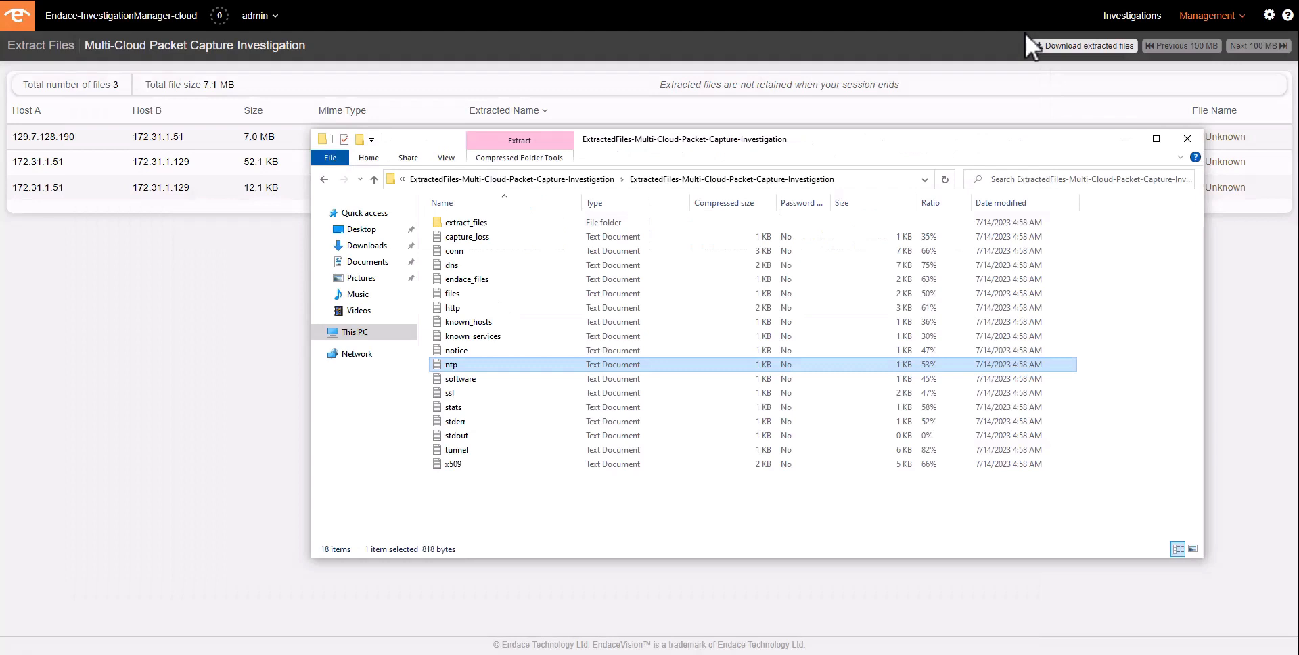
- Open the extract_files folder and view its extracted PNG image
left_click(466, 222)
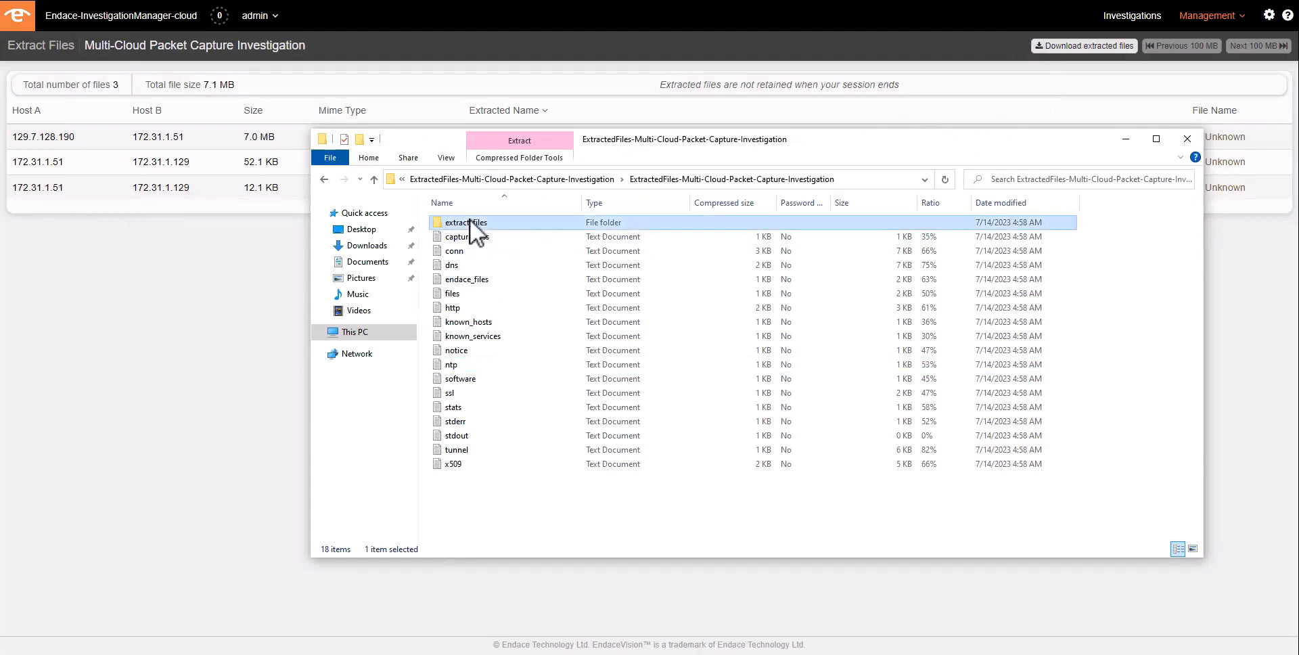
double_click(467, 222)
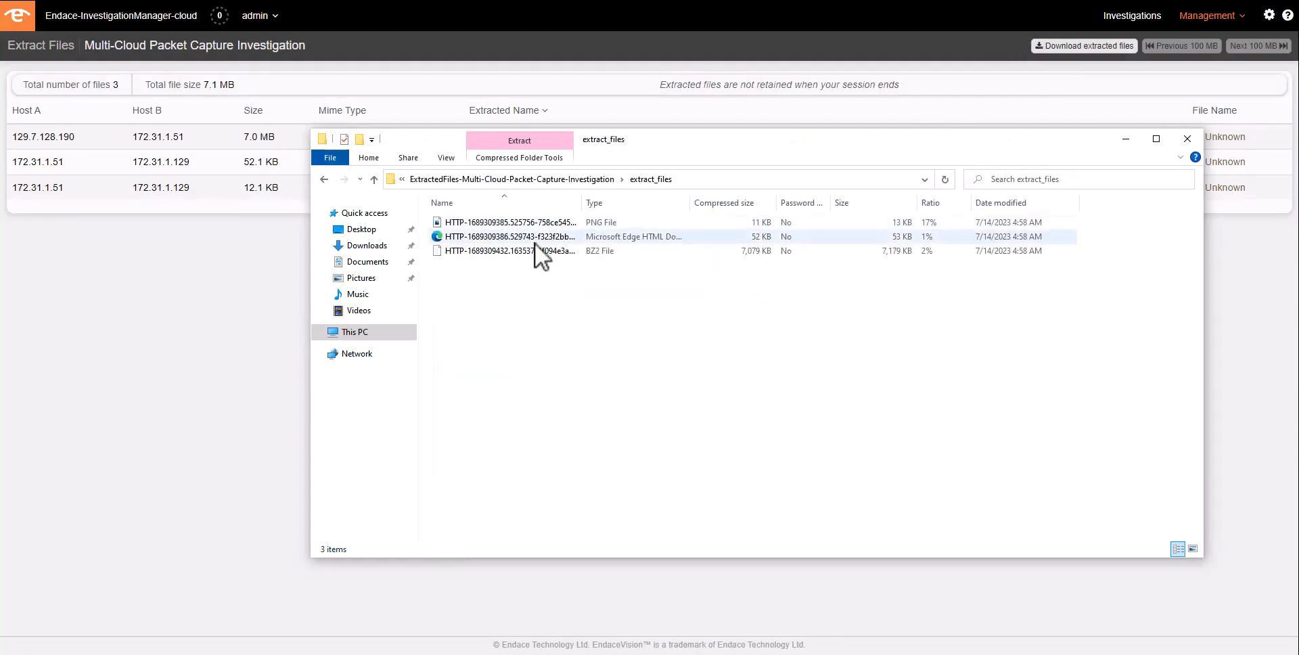
mouse_move(534, 242)
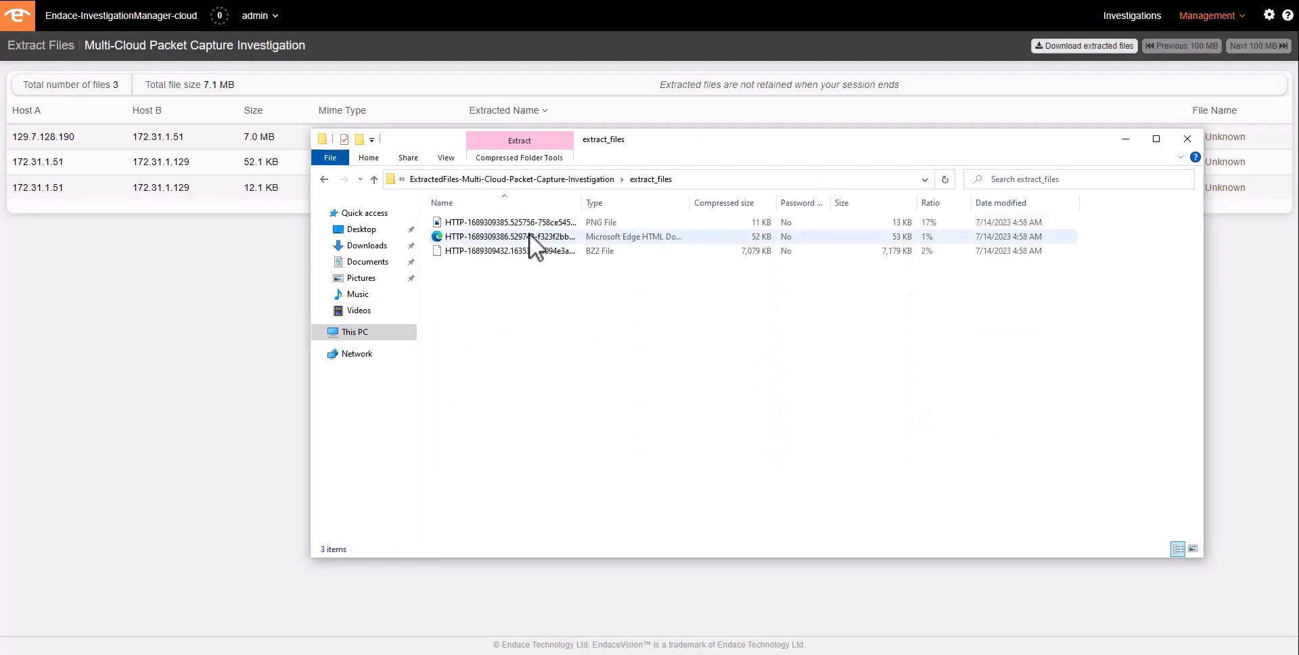
left_click(509, 236)
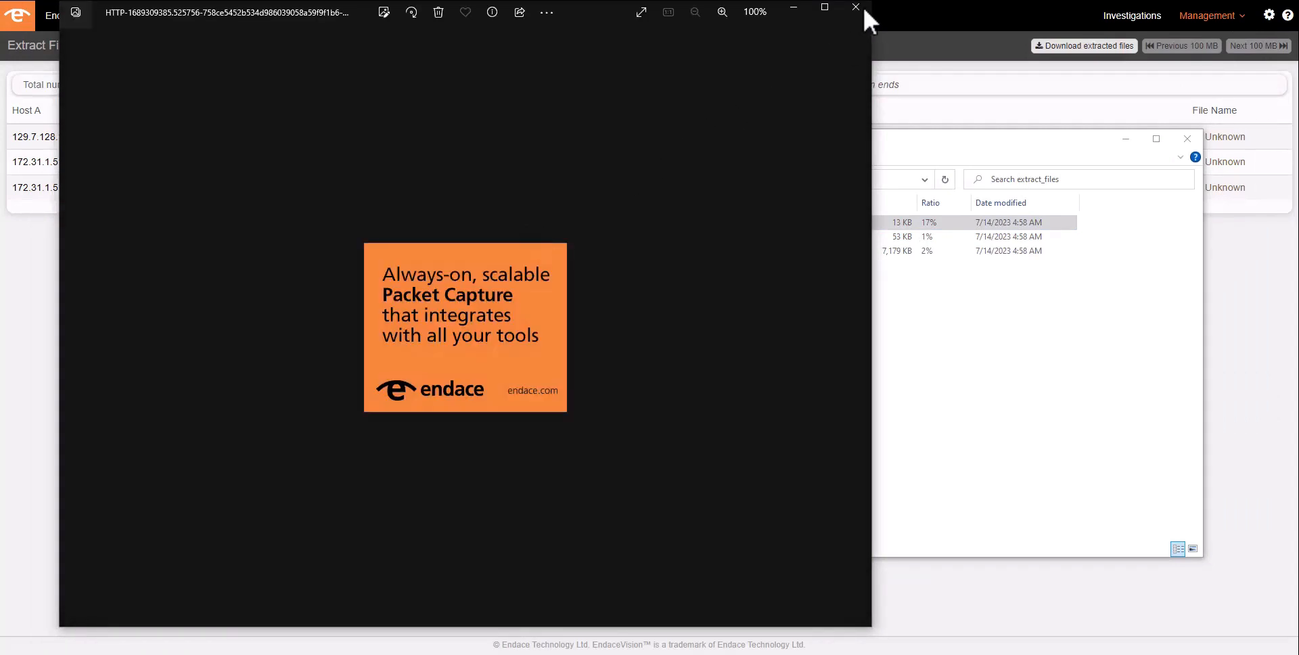
mouse_move(855, 8)
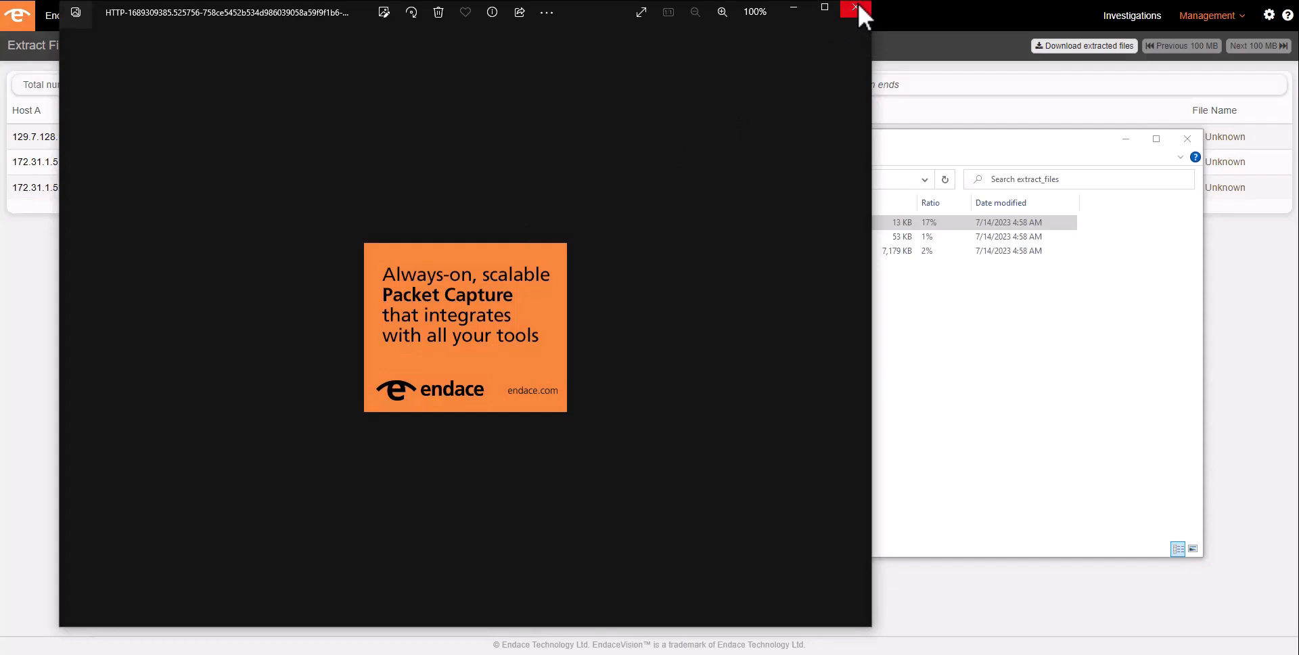